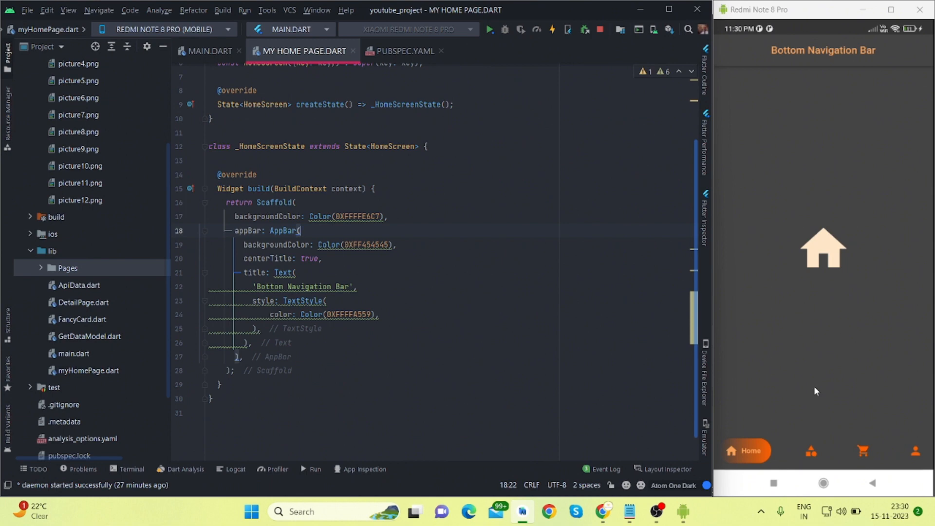
- Try the running app's tabs and check the google_nav_bar package in pubspec
left_click(862, 451)
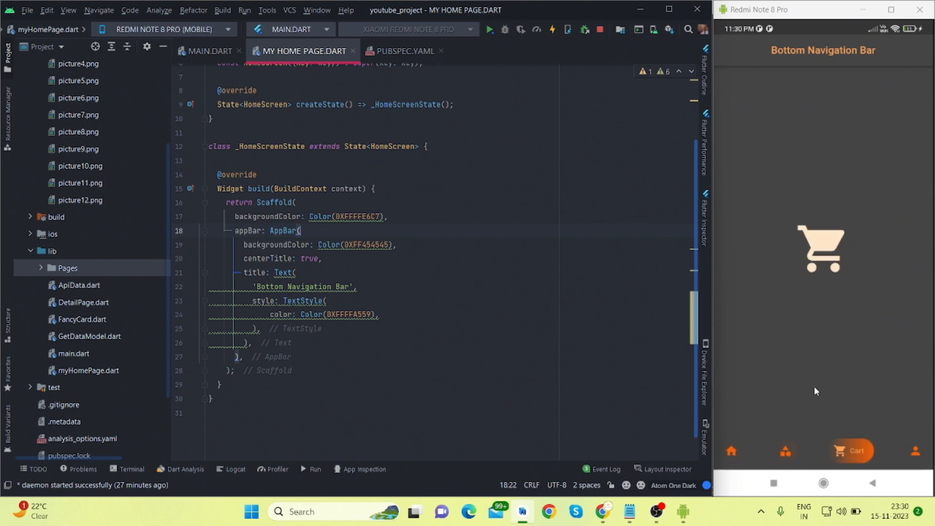
left_click(731, 451)
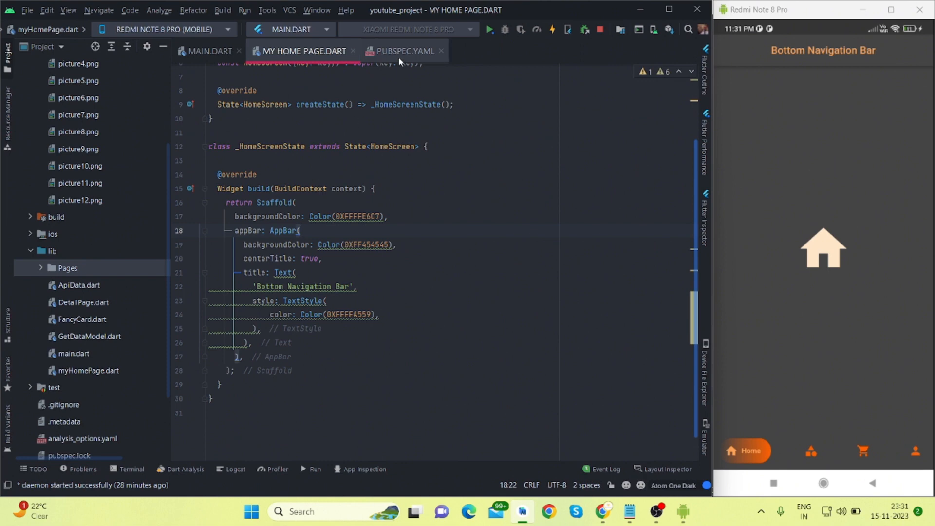
left_click(404, 51)
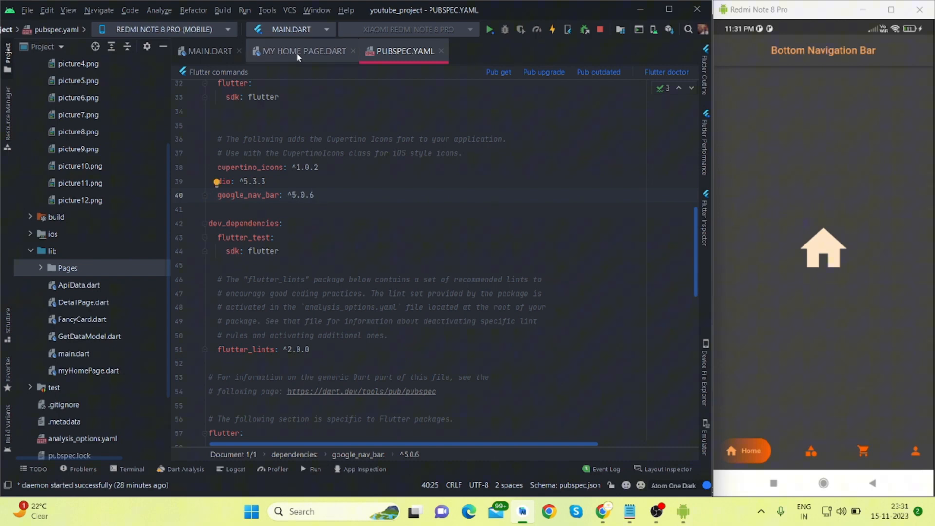
left_click(300, 51)
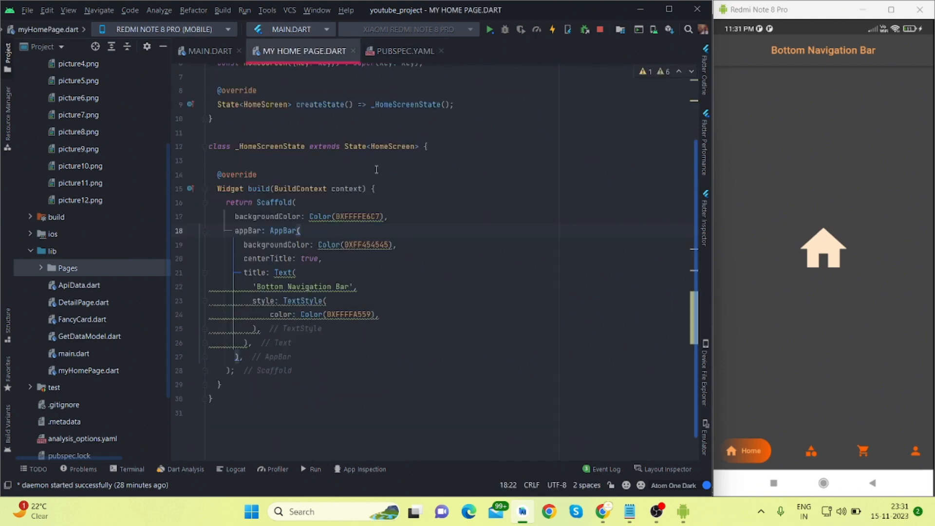
mouse_move(401, 191)
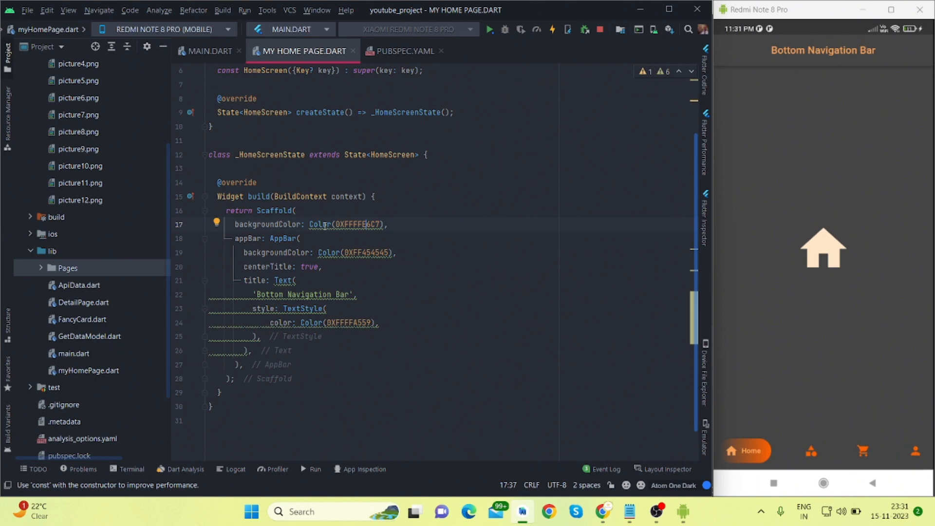
- Add bottomNavigationBar: Container with color Color(0XFF454545) to the Scaffold
scroll("down", 3)
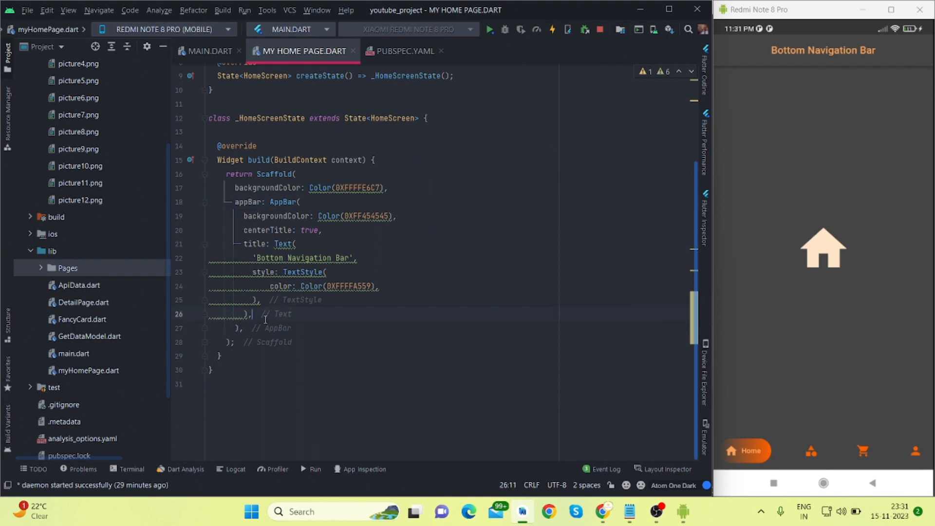
type("bottomNavigationBar:")
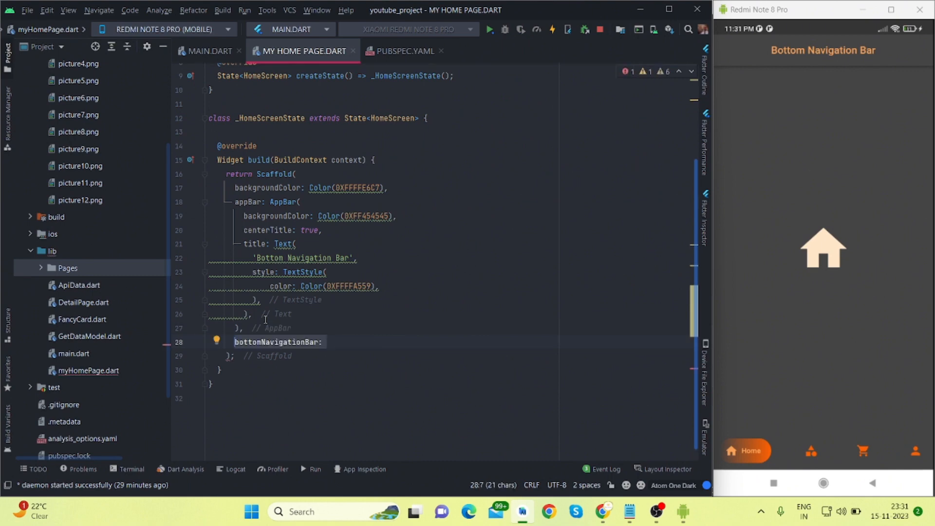
type("Container(),")
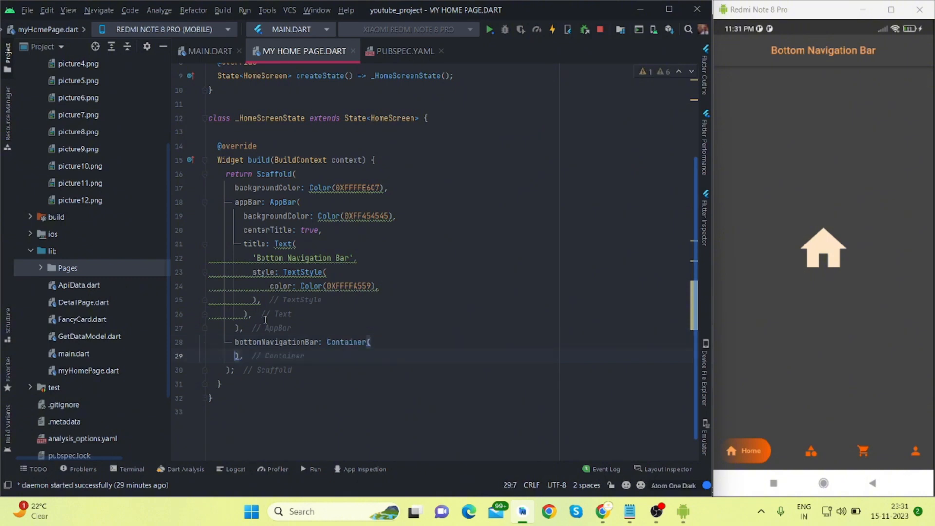
type("color:")
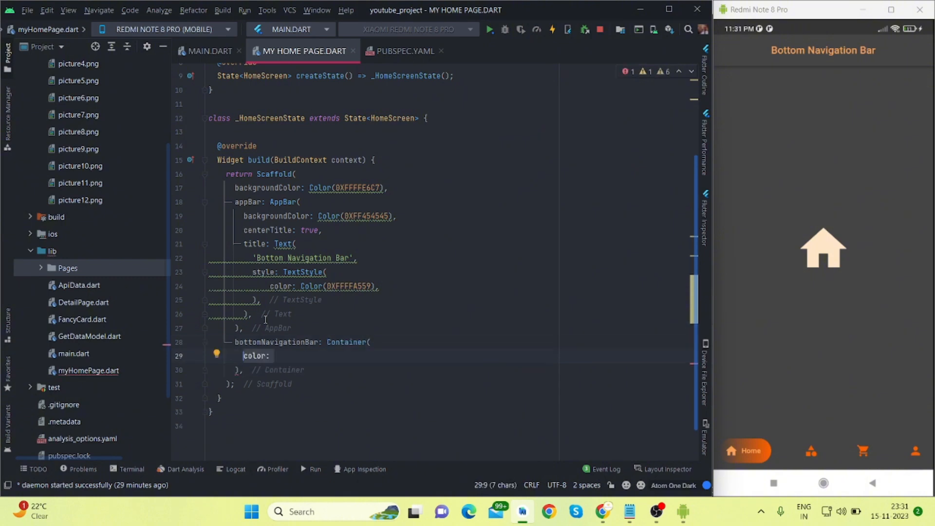
type("Color(0XFF454545),")
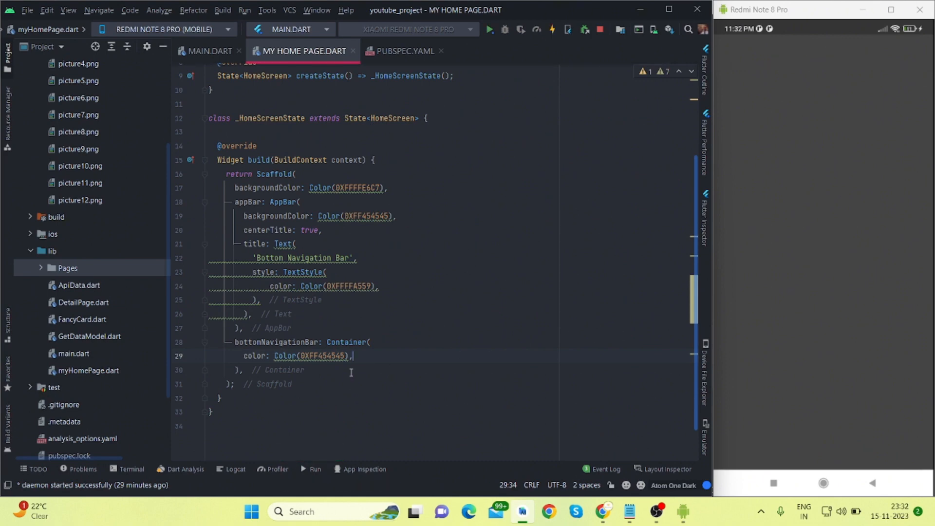
- Add child Padding with EdgeInsets.symmetric(horizontal: 10.0, vertical: 12.0) around a GNav
type("child:")
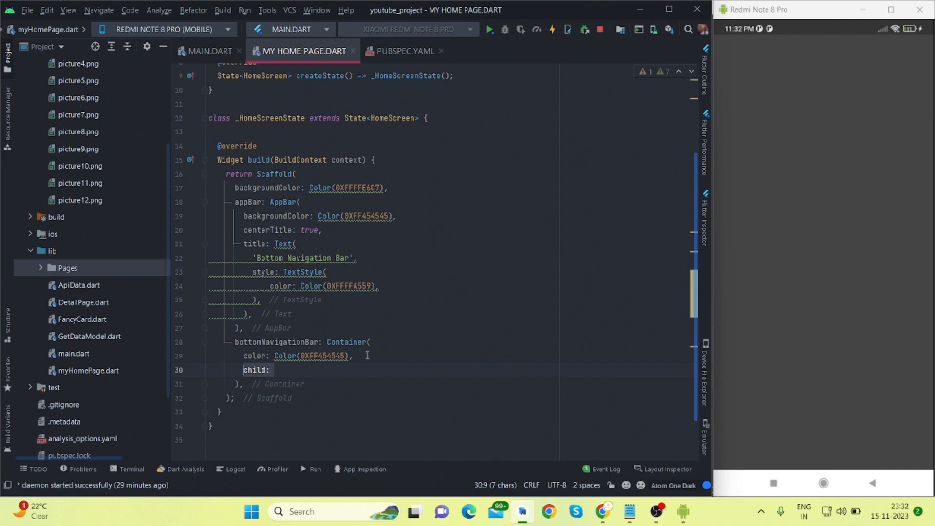
type("Padding(),")
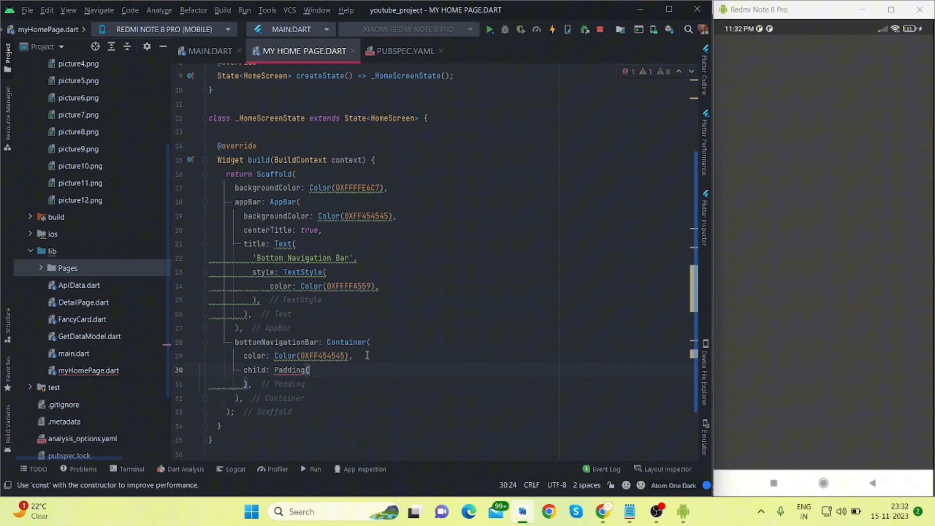
type("padding: const EdgeInsets.,")
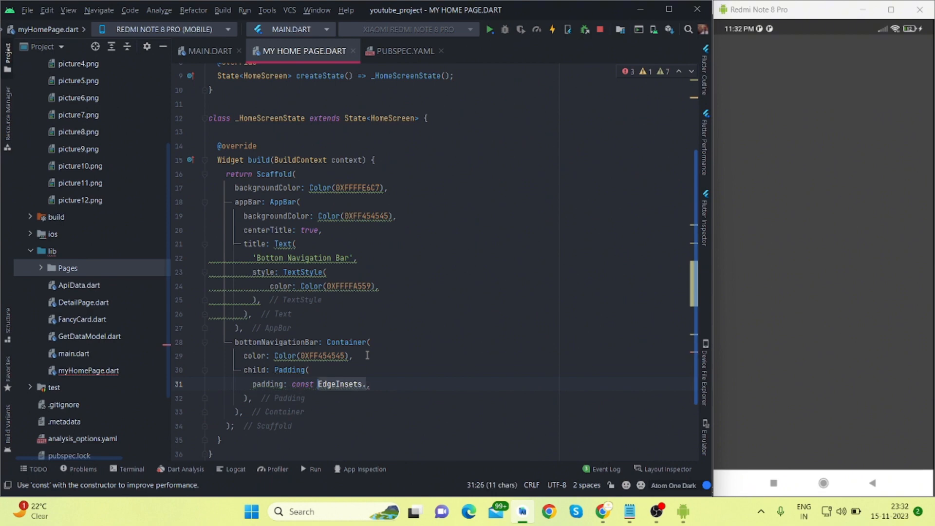
type("symmetric()")
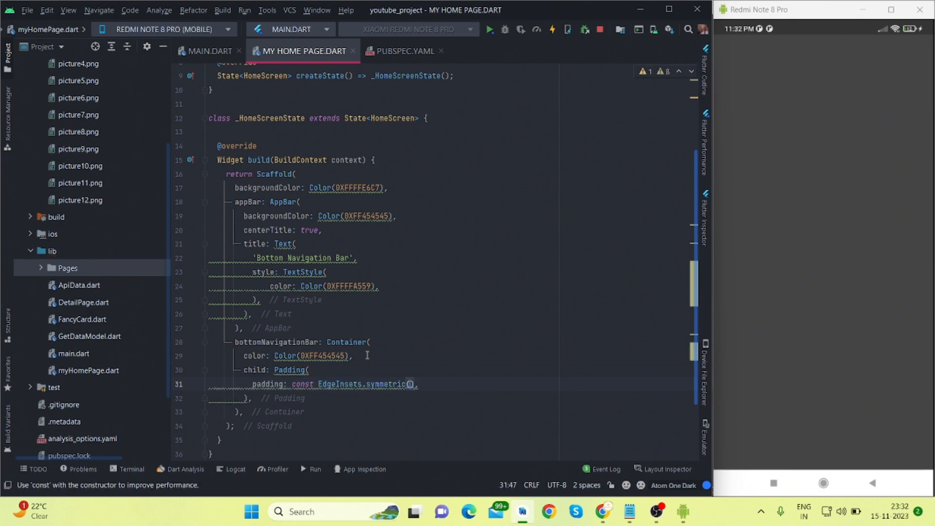
type("horizontal: 10.0, vertical: 12.0")
type("child: GNav(")
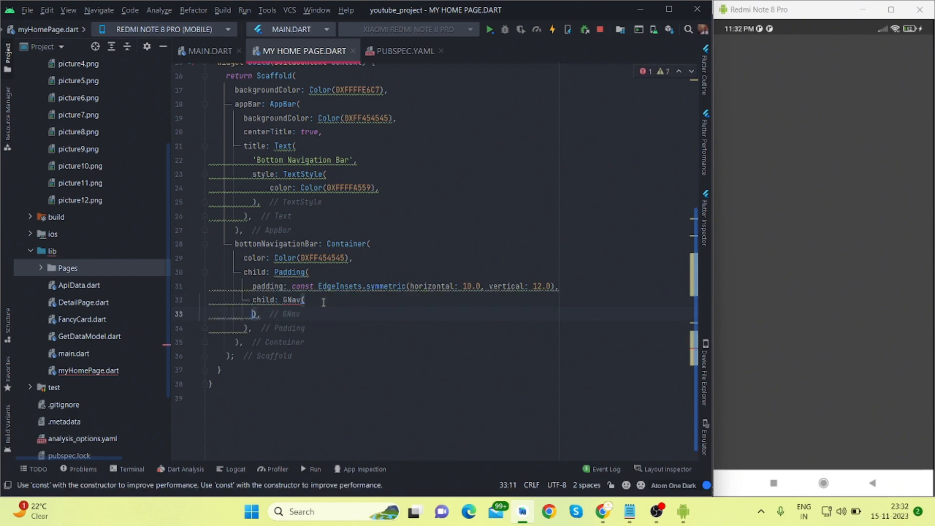
- Give GNav backgroundColor, color 0XFFFF6000, activeColor 0XFFFFA559 and tab colour 0XFFFFE6C7
type("backgroundColor:")
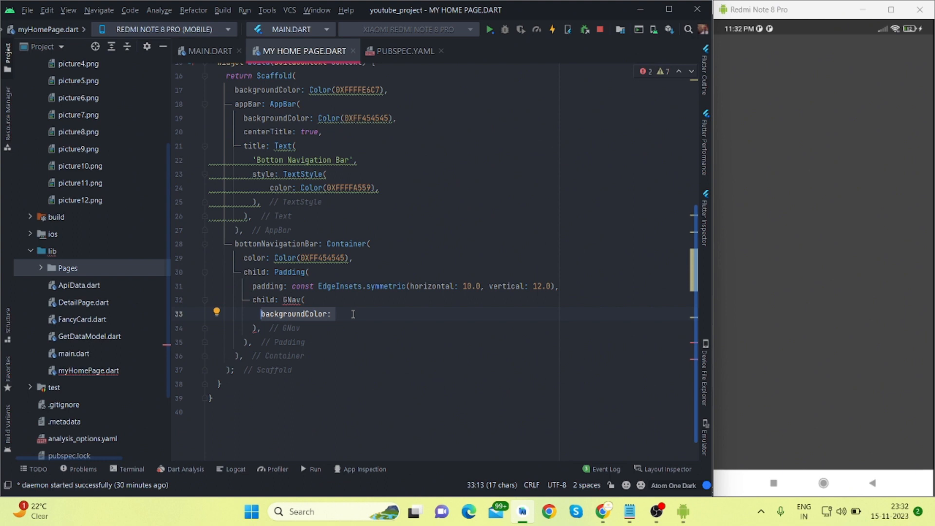
type("Color()")
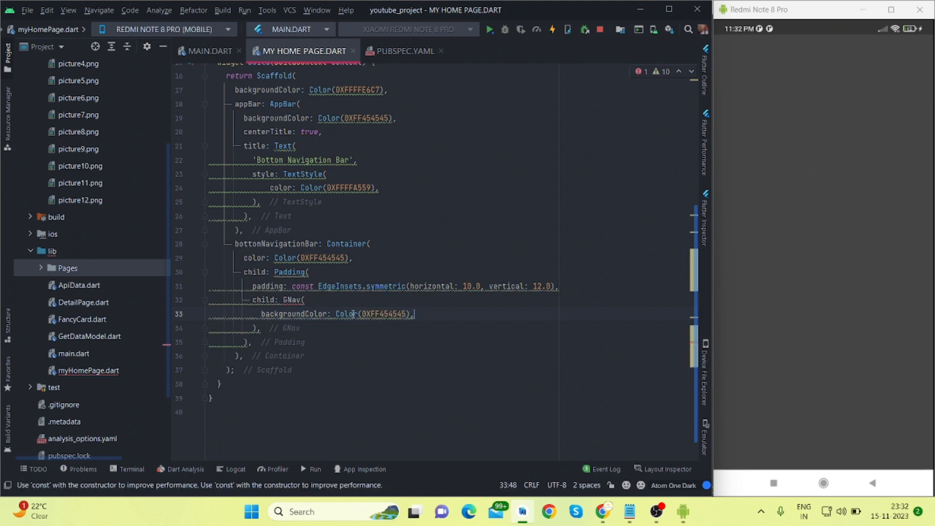
type("color: Color(0XFFFF6000),")
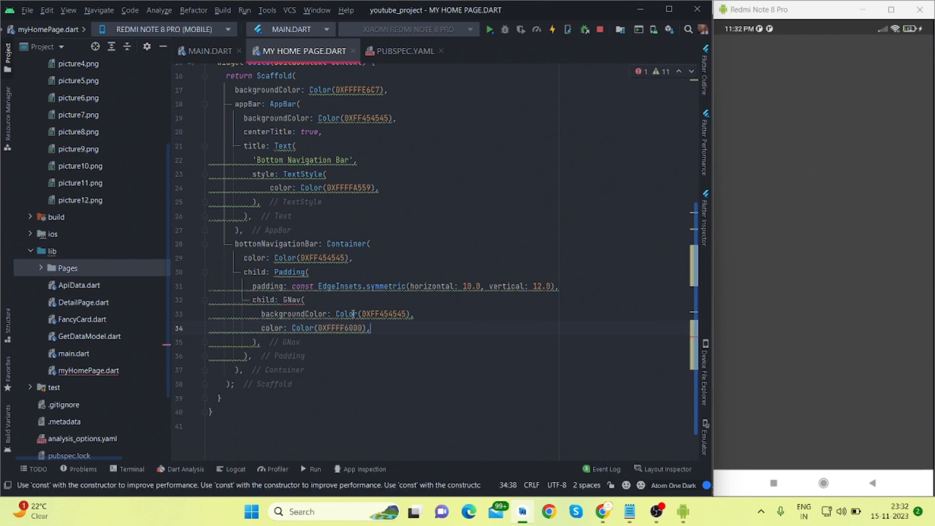
type("activeColor:")
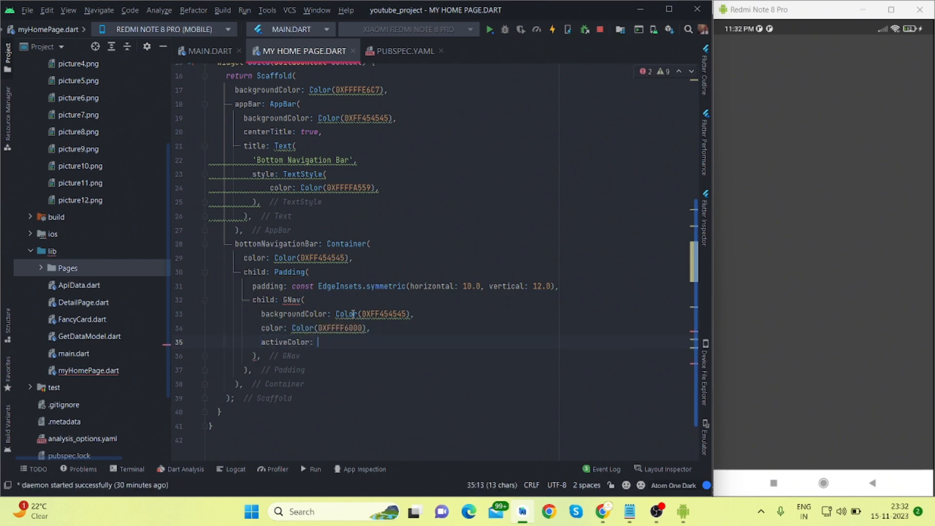
type("Color(),")
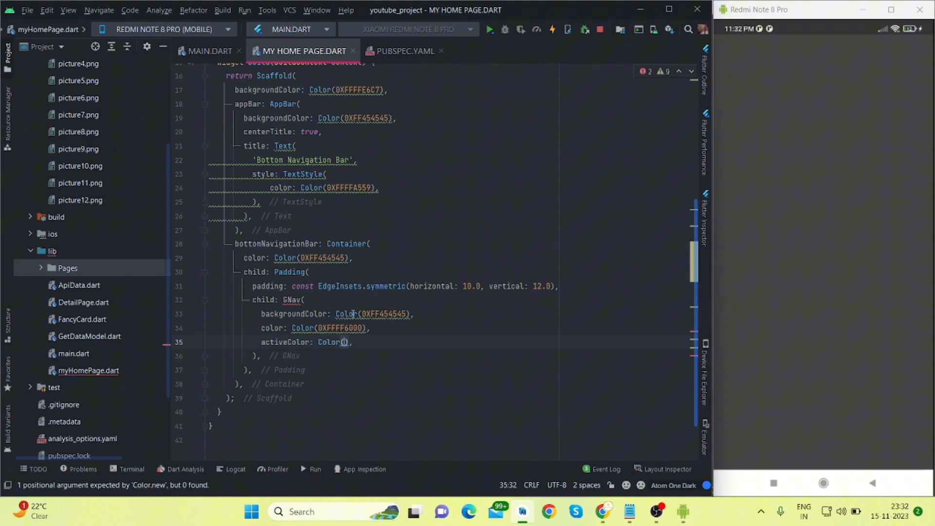
type("0XFFFFA559")
type("tabBackgroundColor: ,")
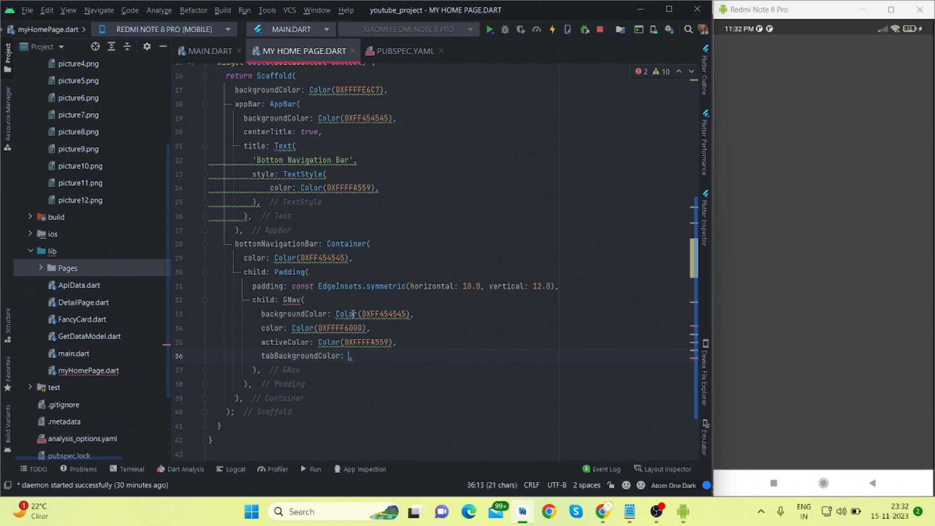
type("Color(0XFFFFE6C7)")
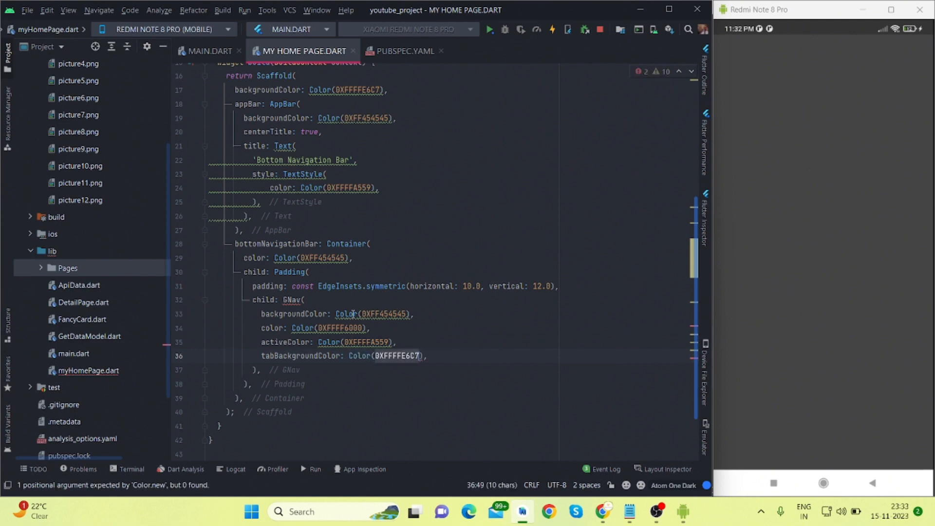
- Add a tabBackgroundGradient LinearGradient from 0XFF454545 to 0XFFFF6000 plus gap 6.0
type("tabBackgroundGradient:")
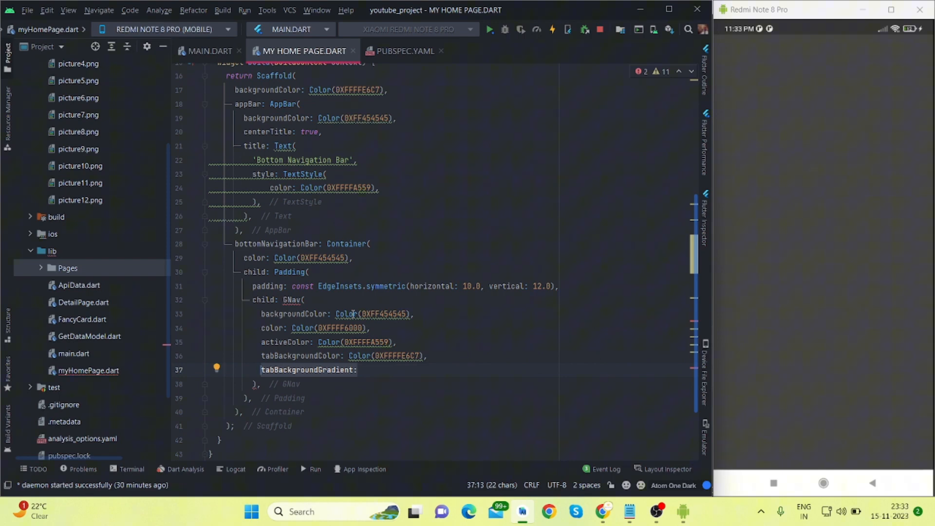
type("LinearGradient(),")
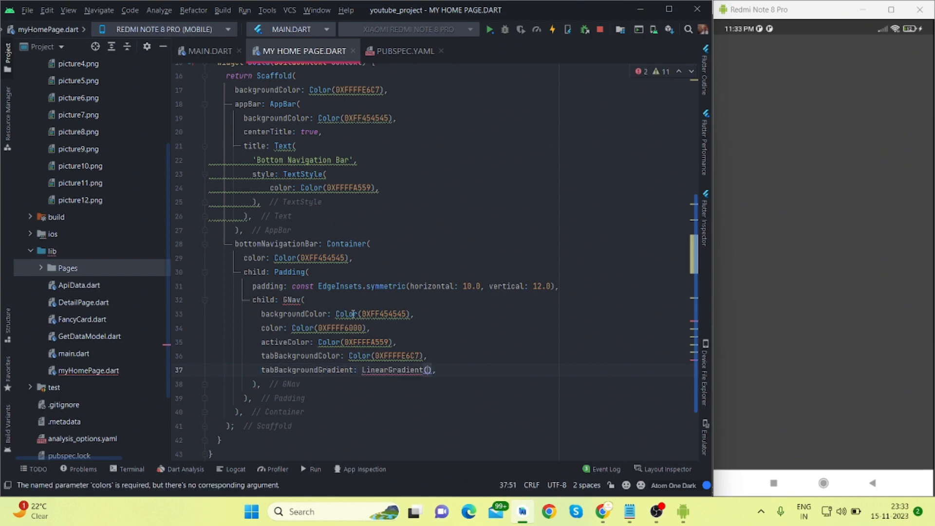
type("colors:")
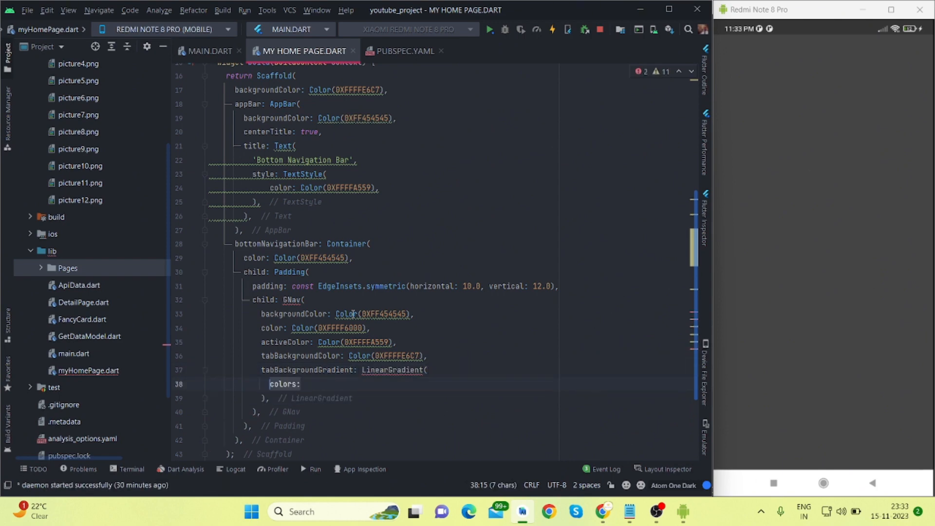
type("[Color(0XFF454545)]")
type("gap: 6.0,")
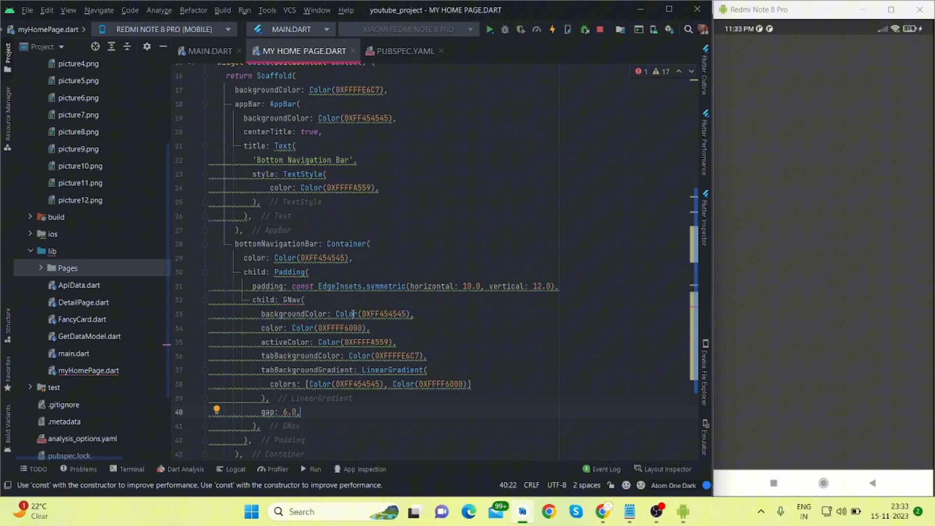
- Add GNav padding EdgeInsets.all(10.0) and commented tab border, shadow and radius lines
type("padding: EdgeInsets.all(10.0),")
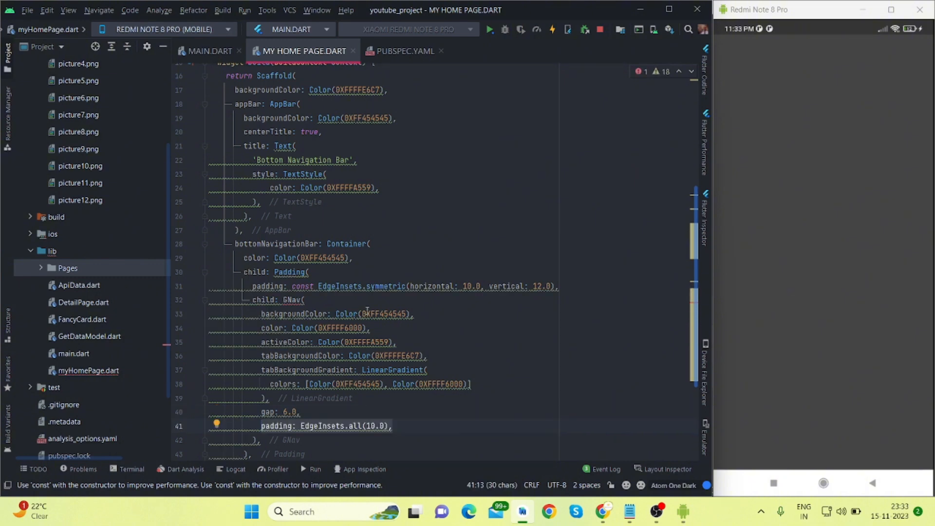
scroll("down", 3)
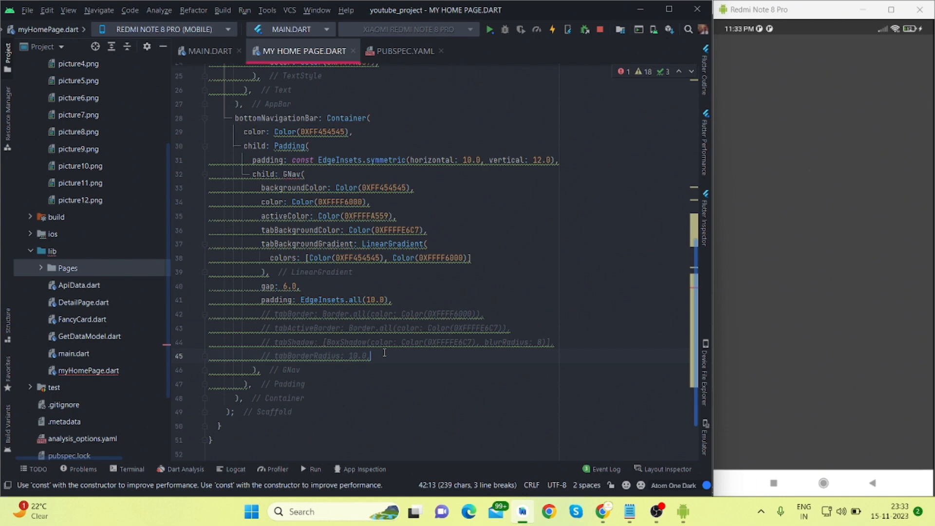
type("tabs: [],")
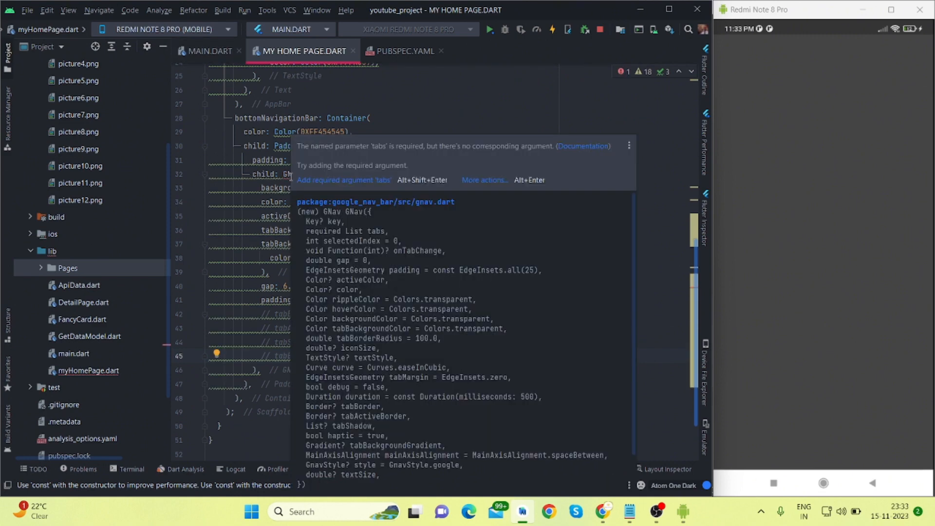
mouse_move(388, 187)
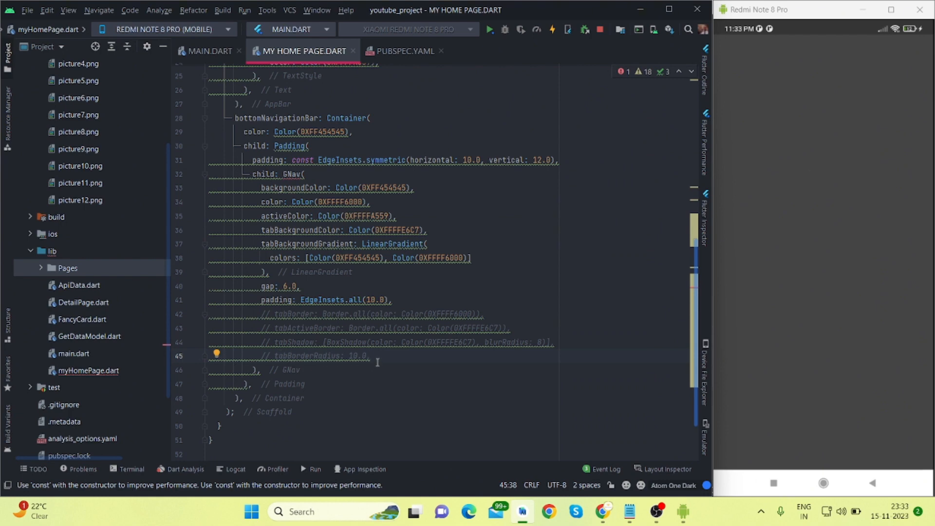
- Add GButton tabs for Home, Category, Cart and Profile with their icons
type("tabs: [],")
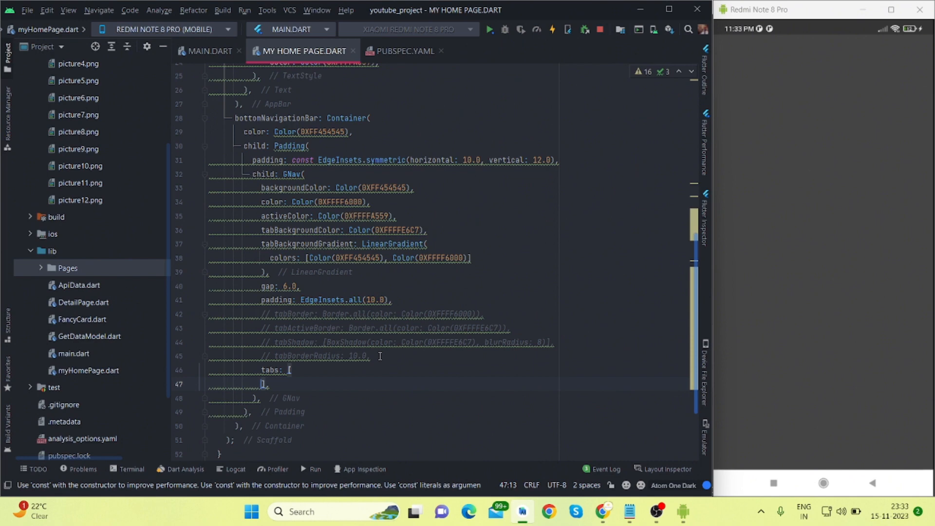
type("GButton(),")
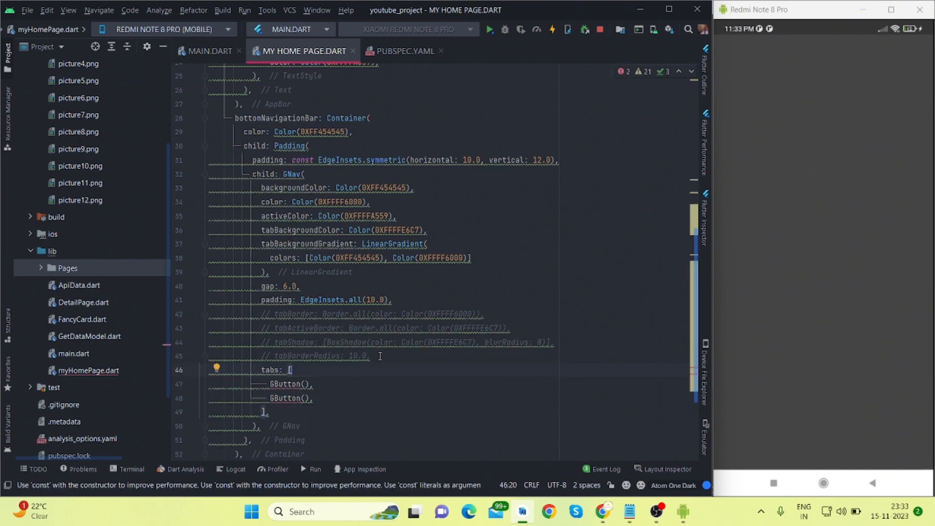
type("GButton(),")
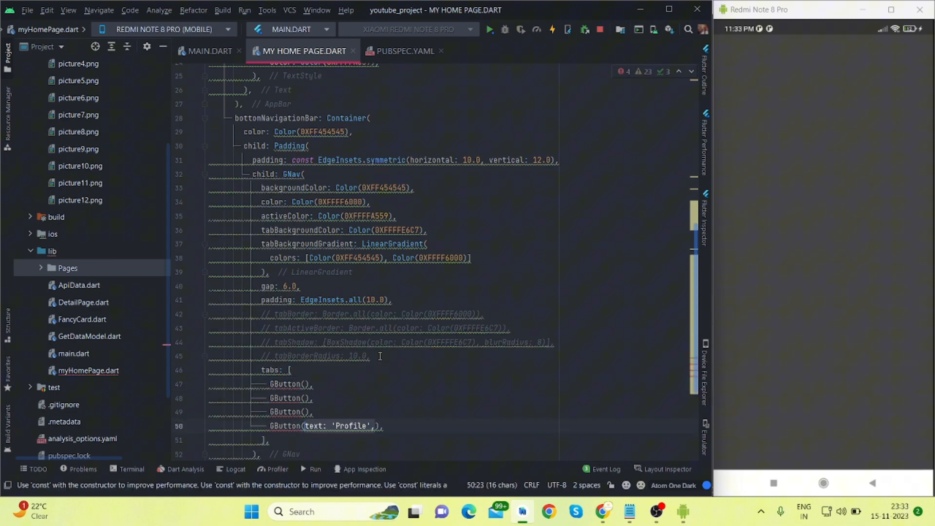
type("text: 'Cart',")
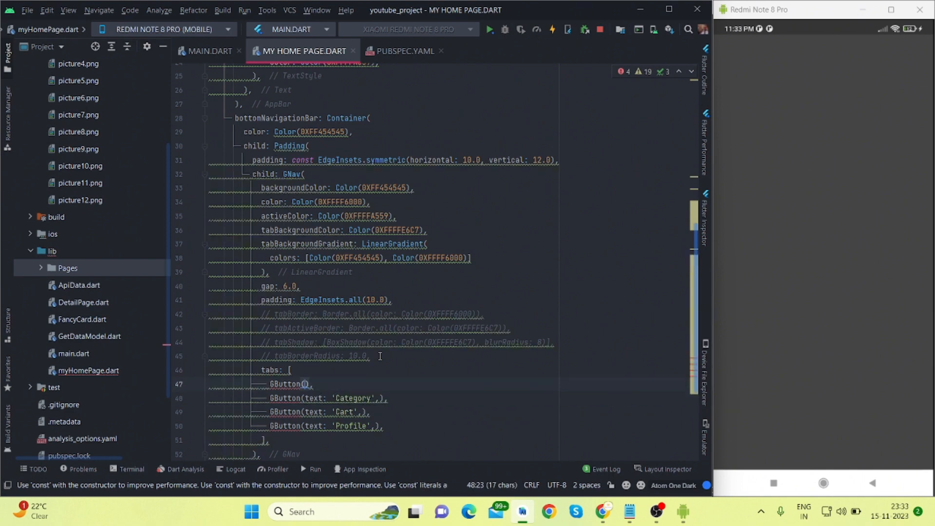
type("text: 'Home',")
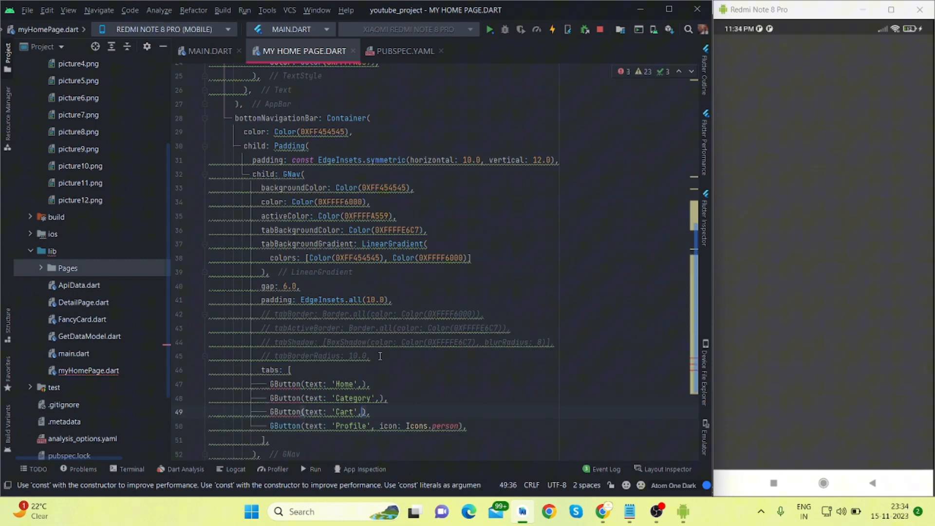
type(", icon: Icons.category")
type(" icon: Icons.shopping_cart")
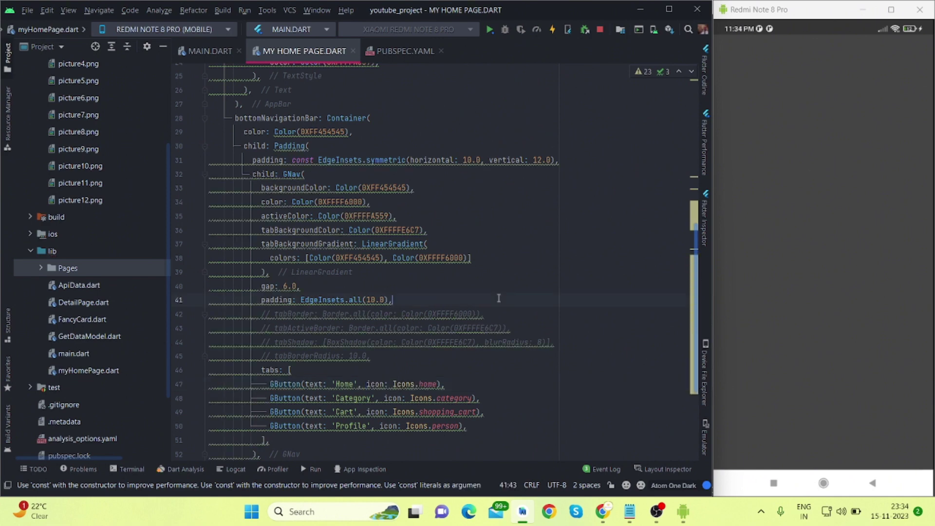
- Hot reload and tap through the Category and other tabs on the phone
left_click(552, 29)
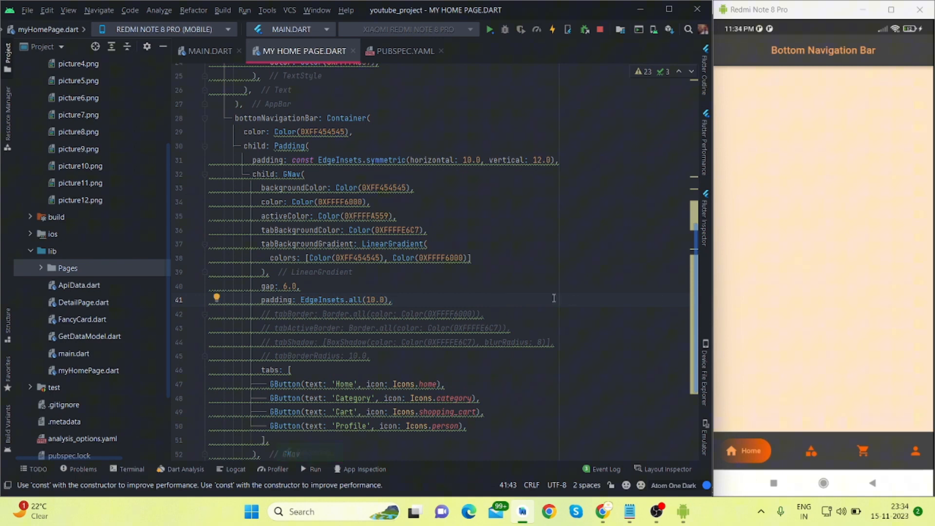
mouse_move(566, 394)
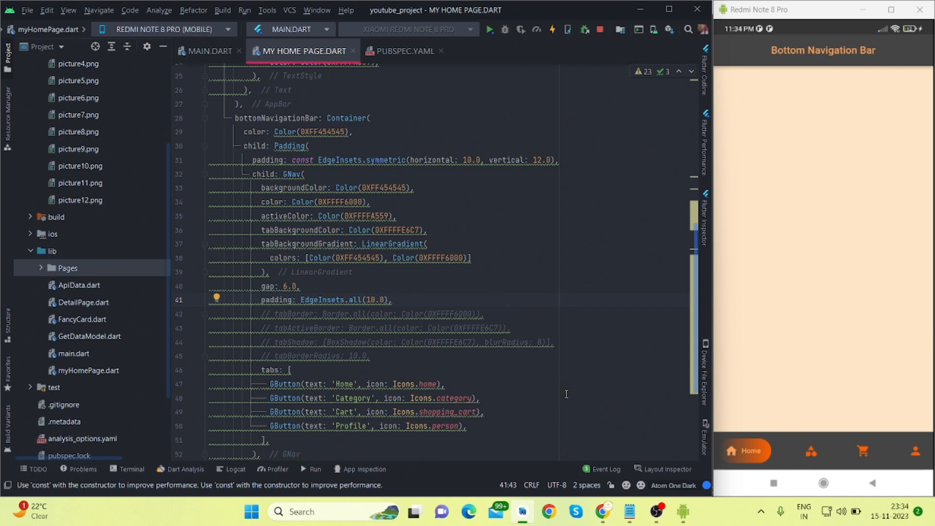
left_click(813, 451)
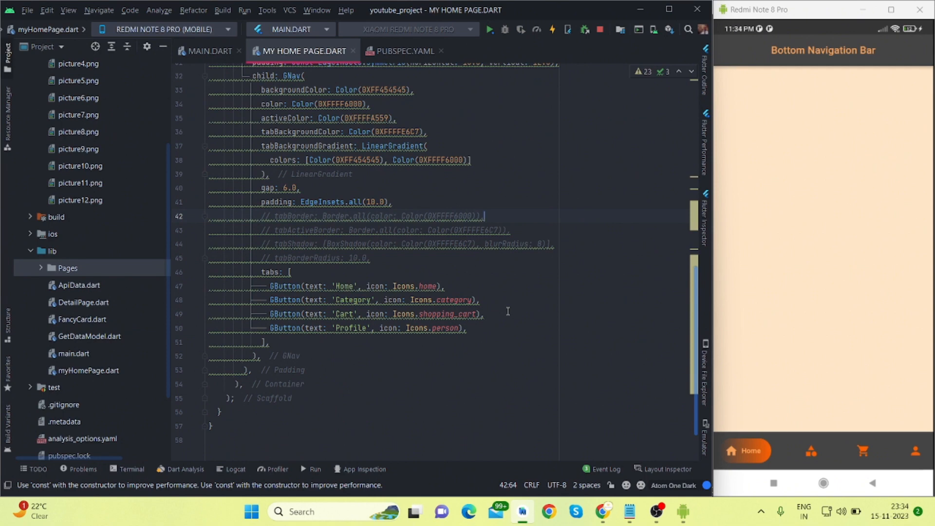
mouse_move(805, 446)
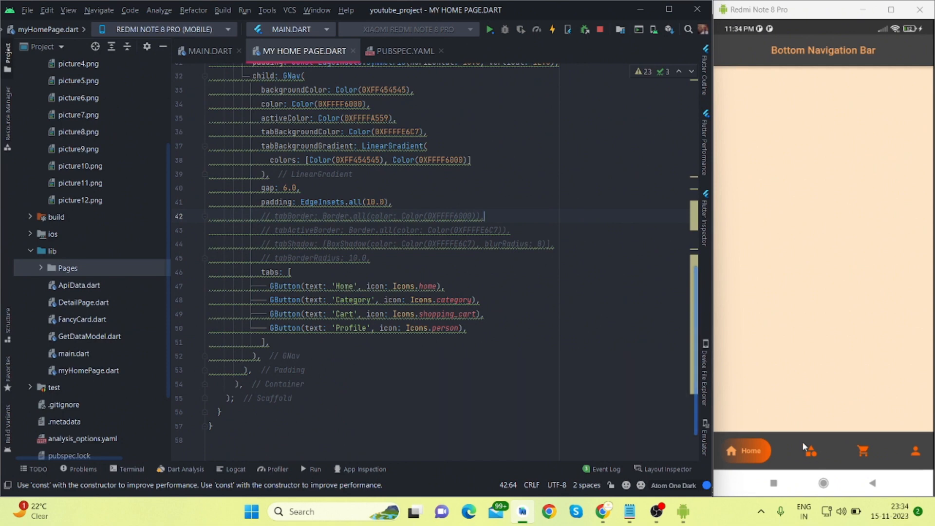
mouse_move(812, 458)
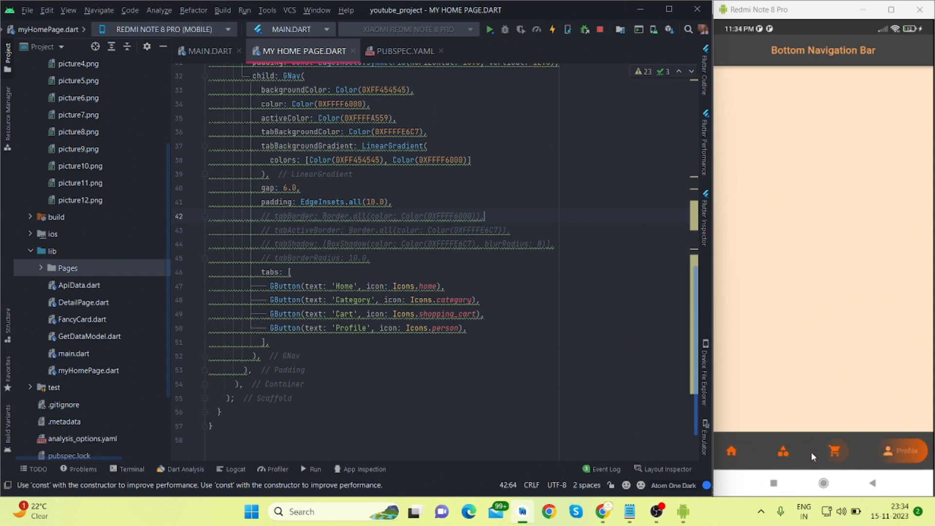
left_click(782, 452)
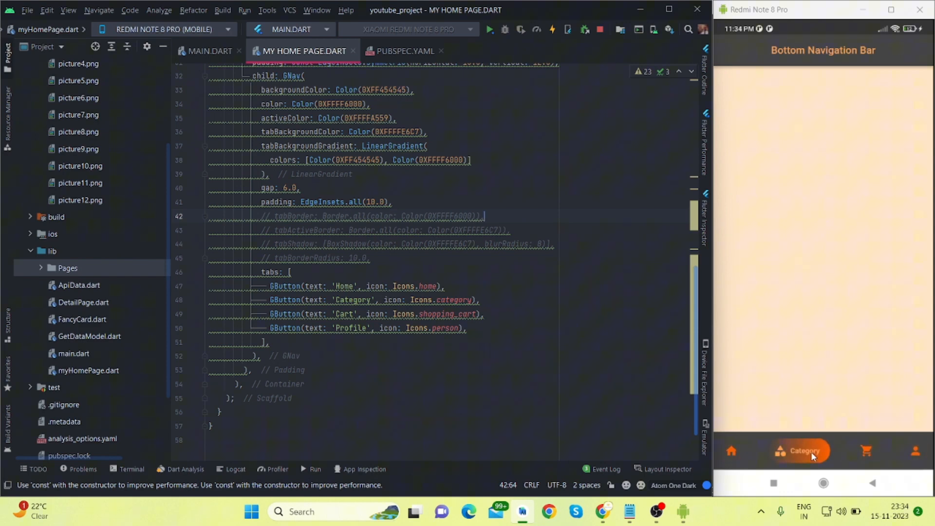
left_click(731, 451)
type("int _selectedIndex = 0;")
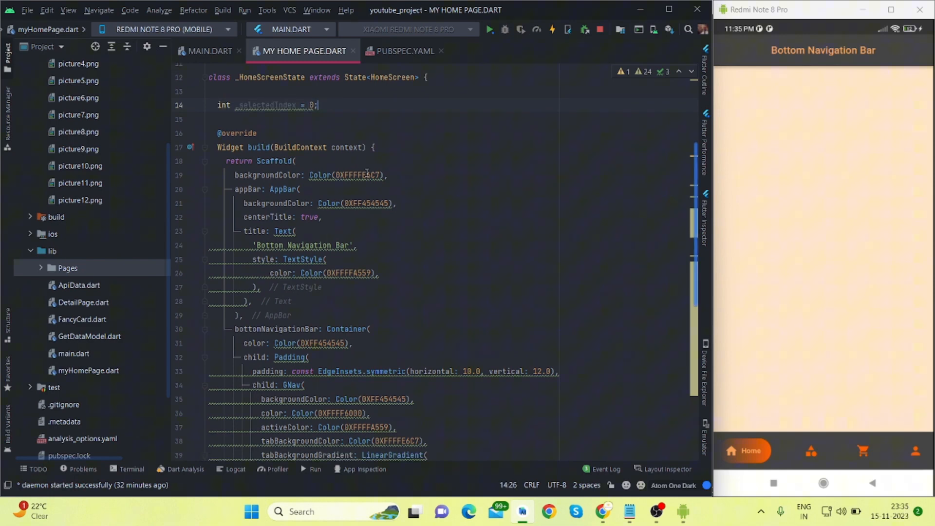
- Add onTabChange: (index) with setState assigning _selectedIndex = index
scroll("down", 3)
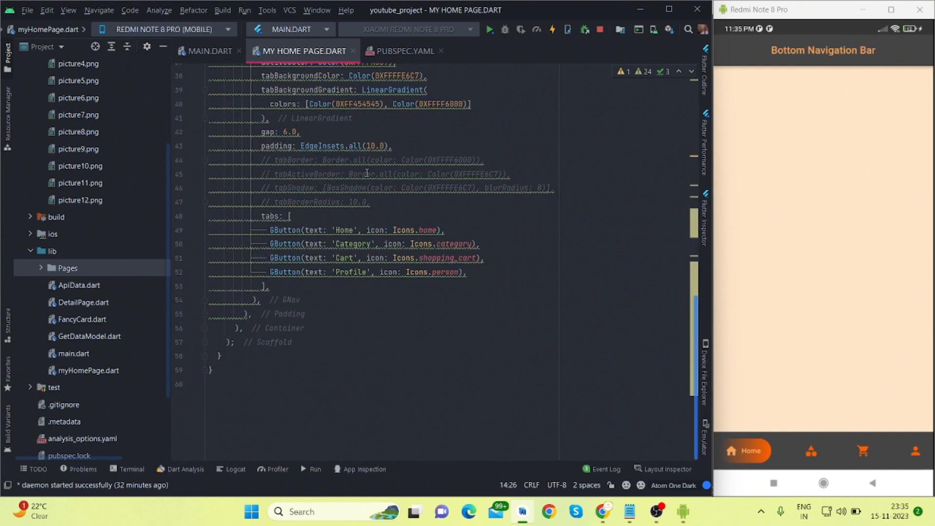
type("onTabChange: (index){")
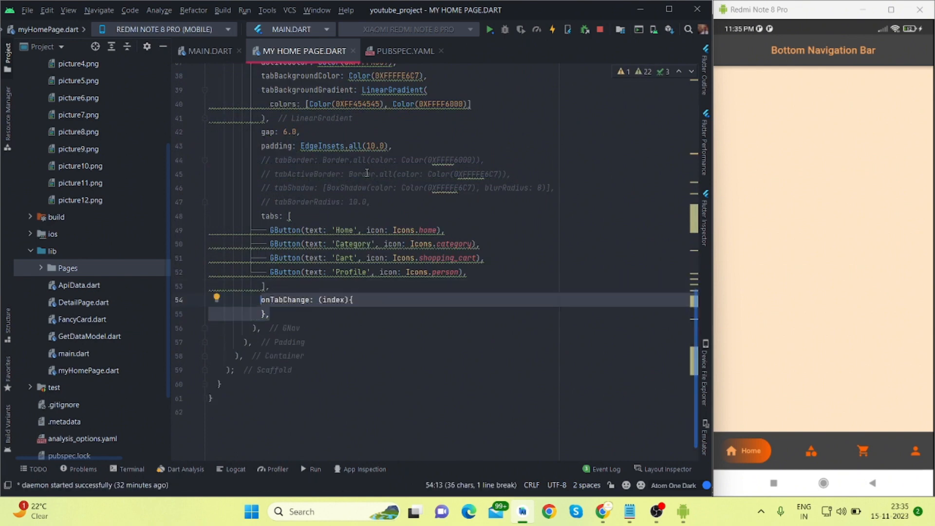
mouse_move(255, 313)
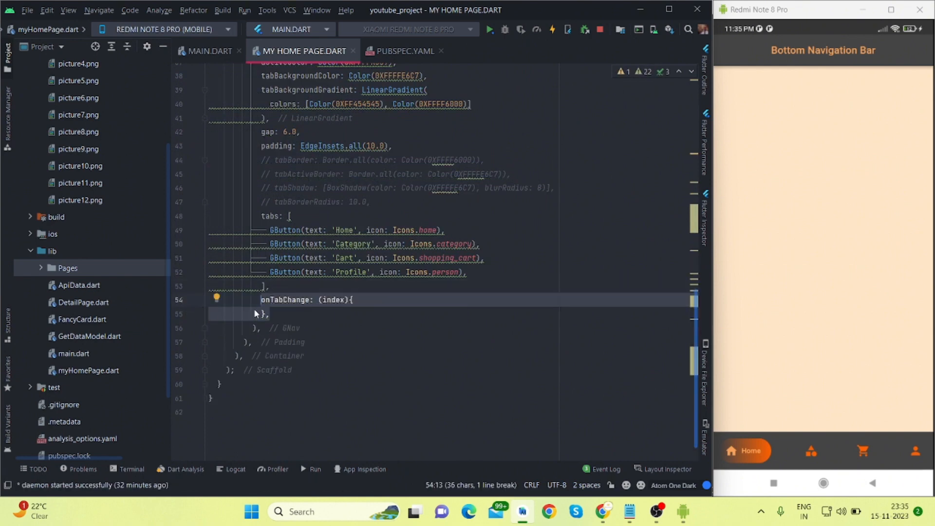
mouse_move(363, 309)
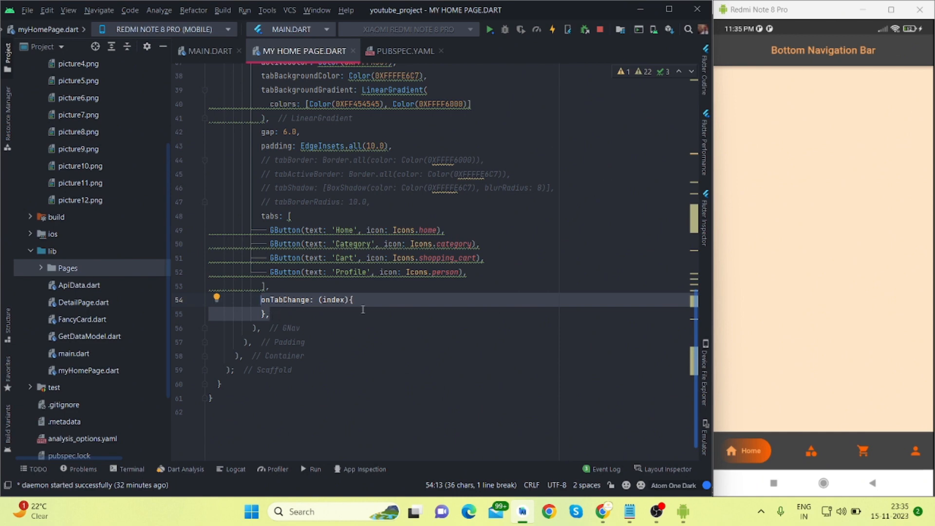
type("setState(() {")
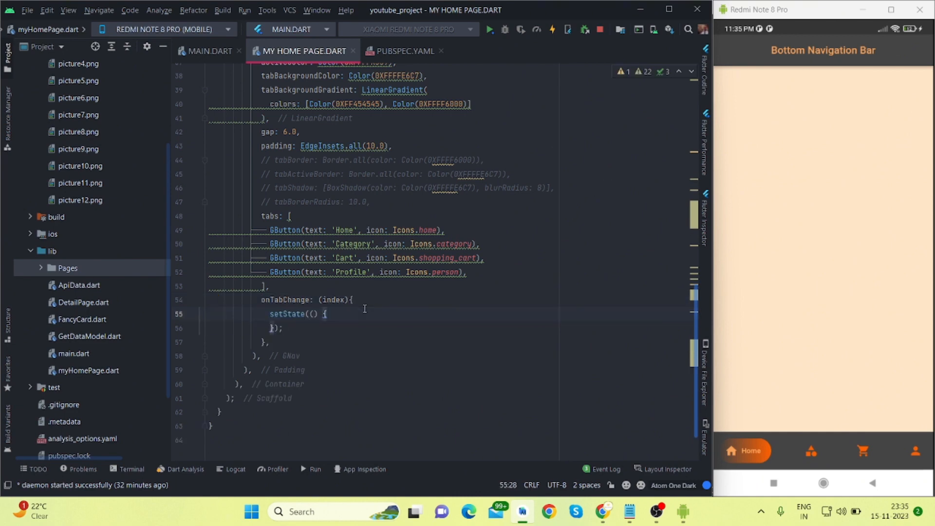
type("_selectedIndex")
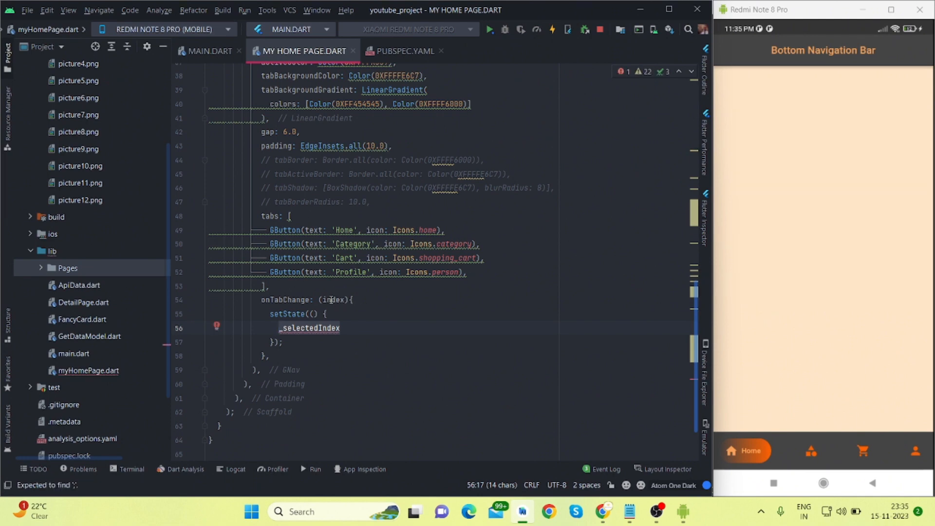
mouse_move(330, 300)
type("body: ,")
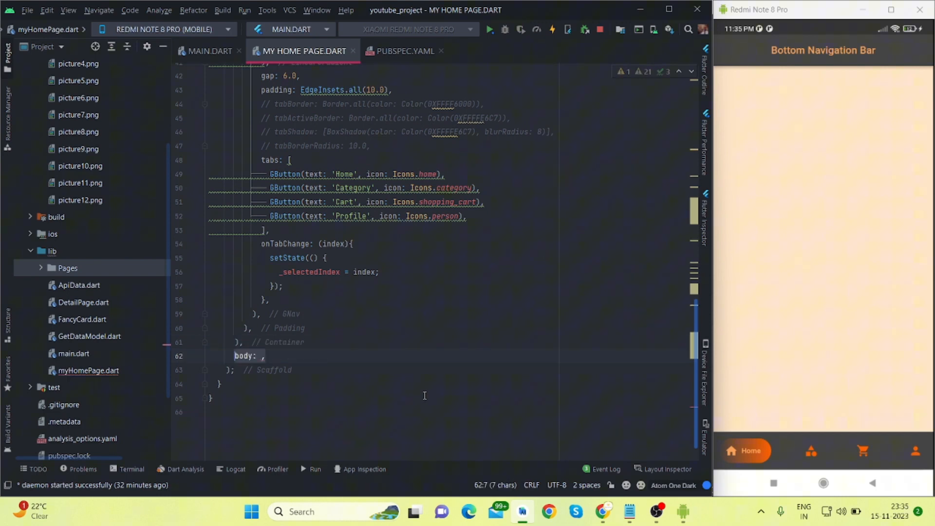
- Set body to _pages[_selectedIndex] and add the comment '// Define your pages or sections here'
type("_pages[]")
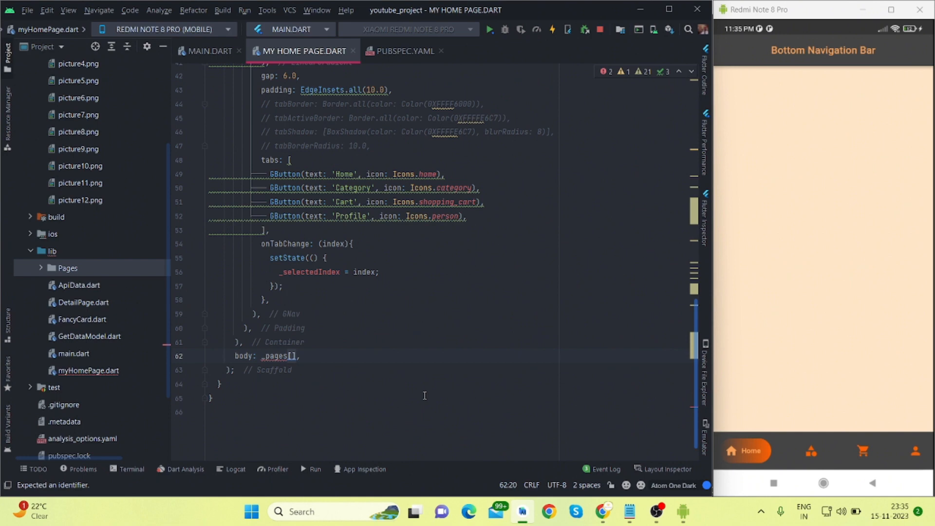
type("_selectedIndex")
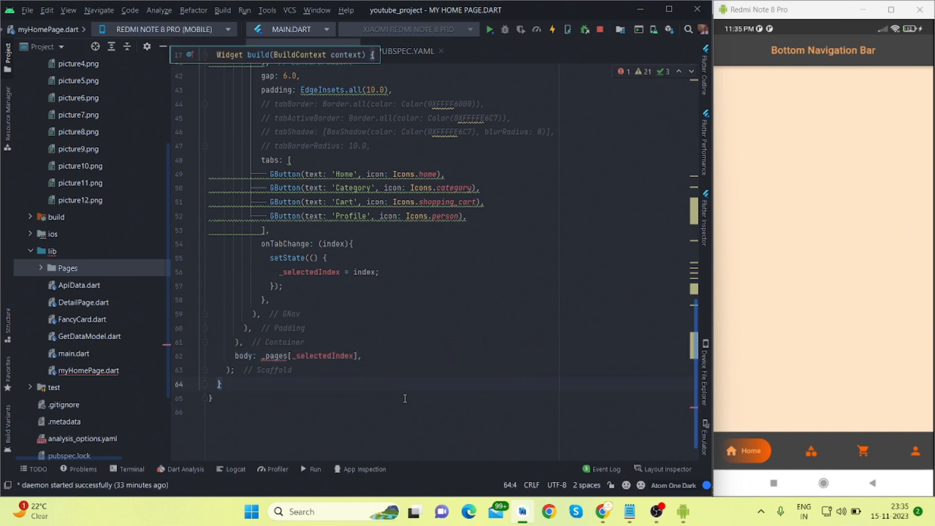
left_click(324, 356)
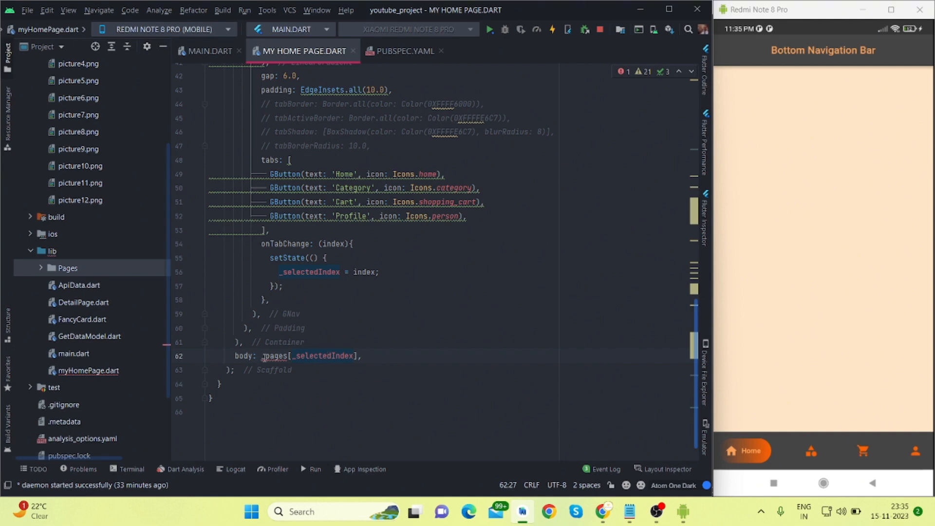
scroll("down", 3)
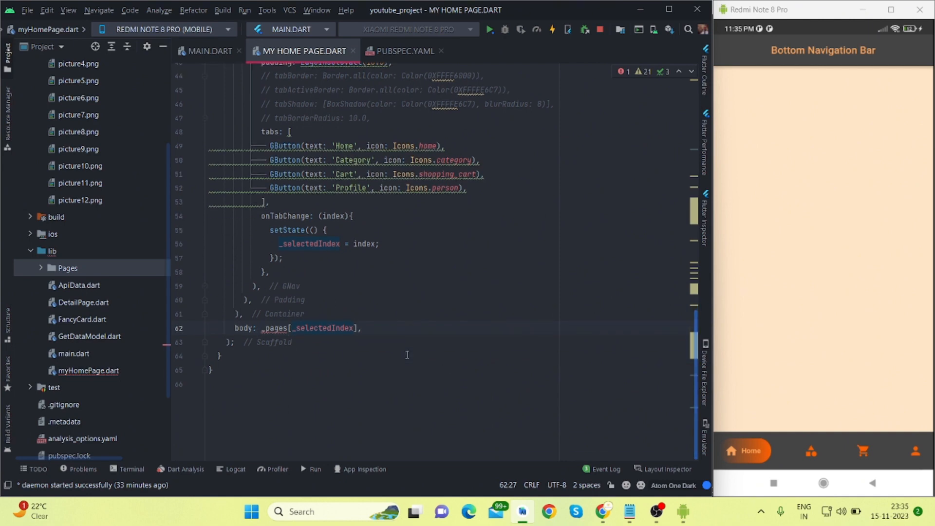
type("// Define your pages or sections here")
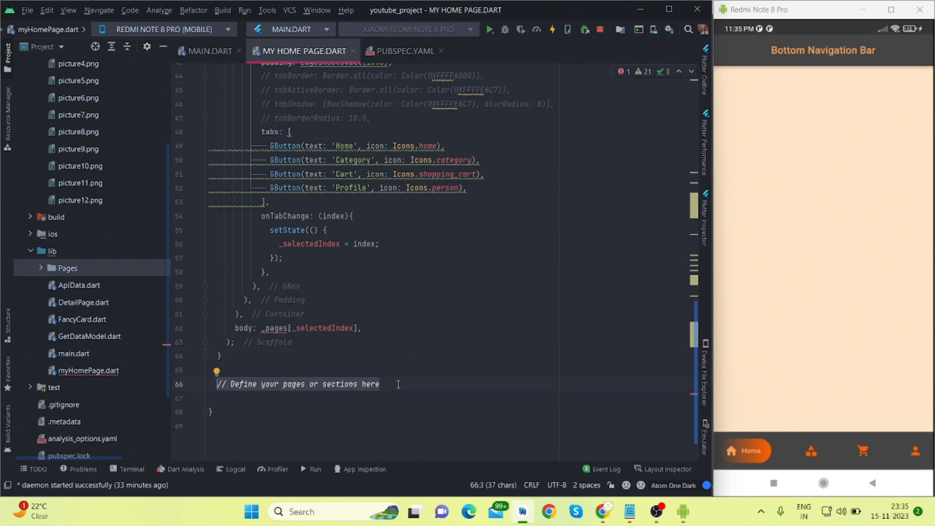
- Declare _pages: four 0XFF454545 Containers with size-100 home, category, cart and person icons
type("final")
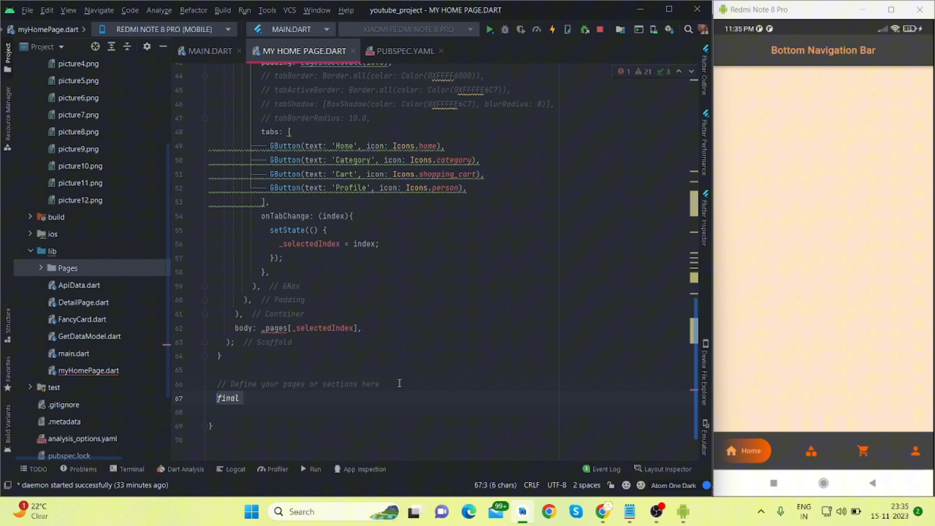
type("List<Widget>")
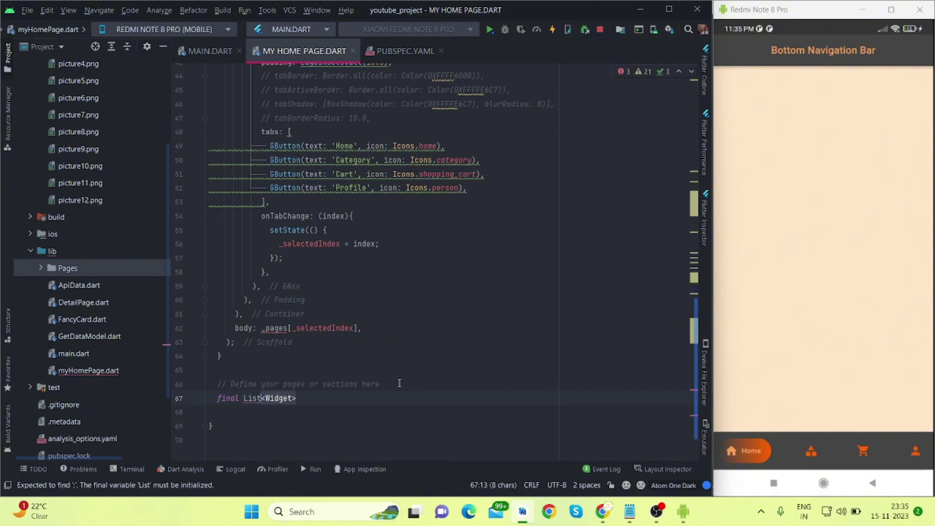
type("_pages = [")
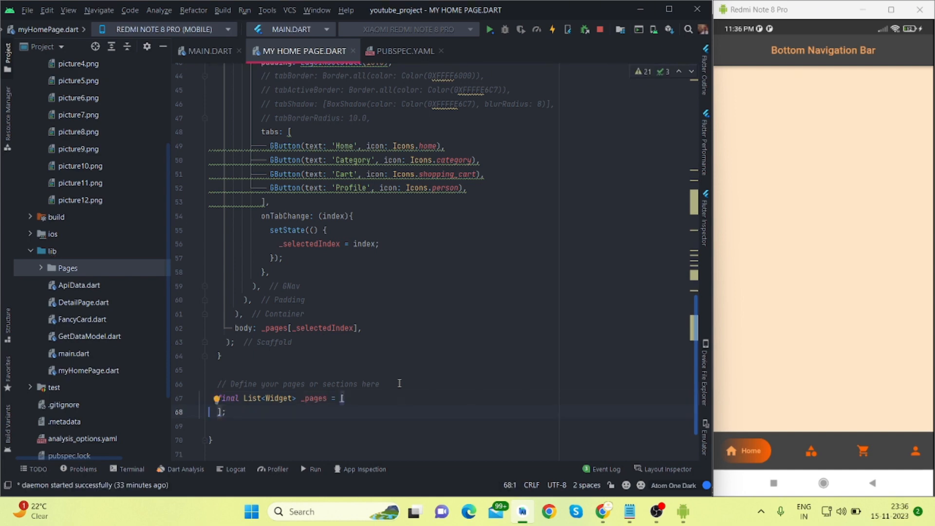
type("// Replace these with your actual pages or widgets")
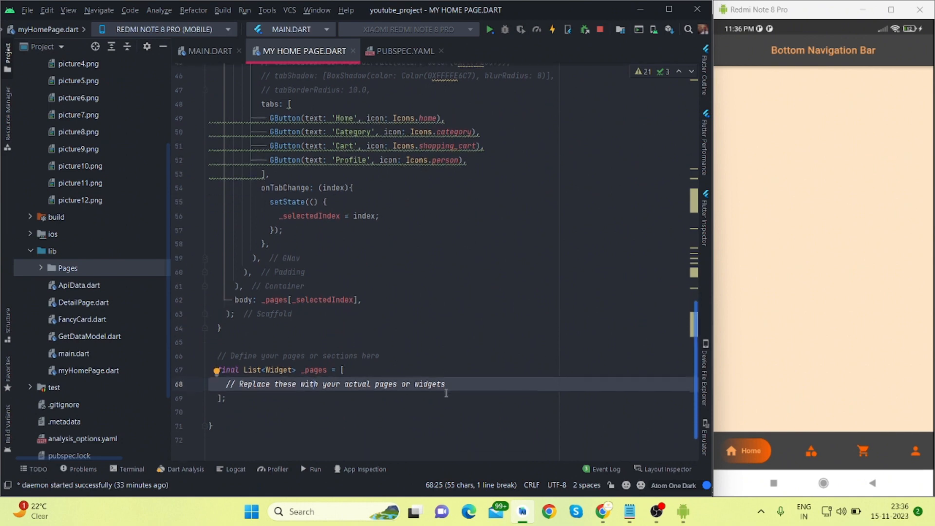
mouse_move(469, 362)
type("Container(),")
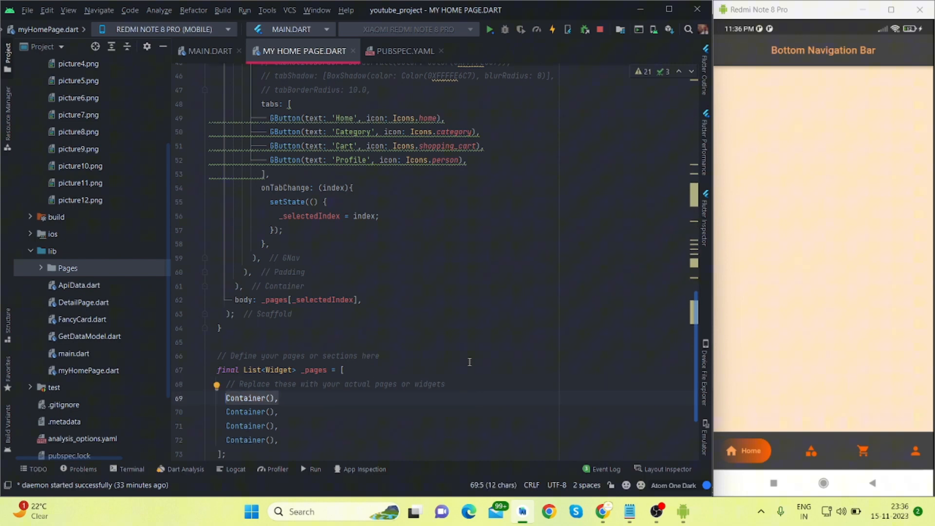
type("color: Color(0XFF454545)")
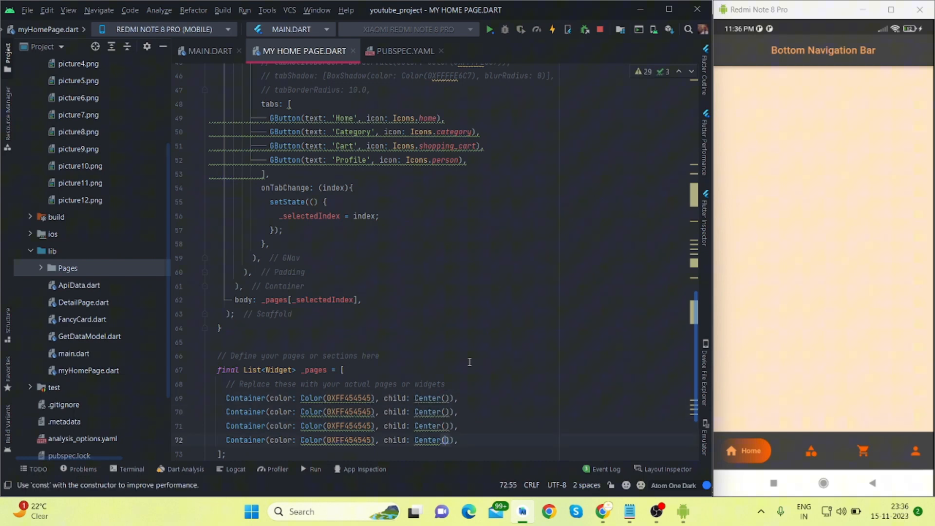
type("child: Icon(Icons.person, size: 100.0)")
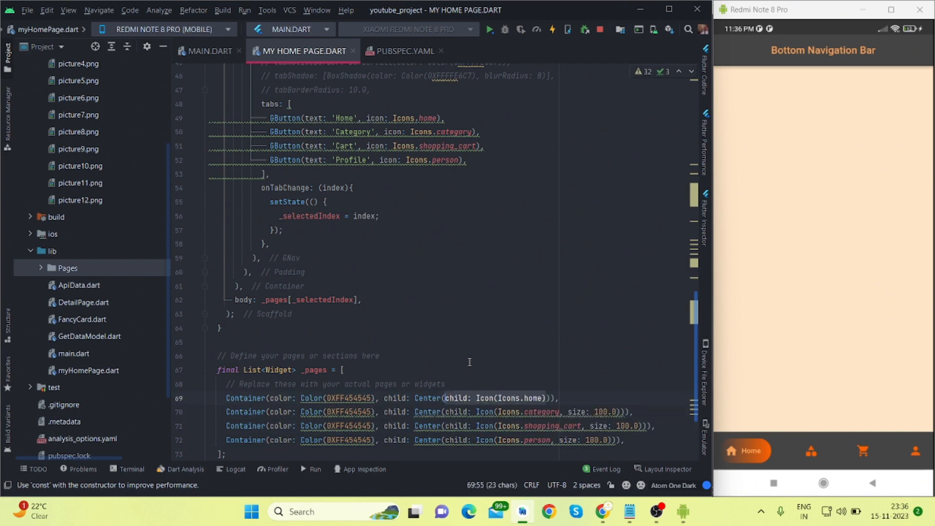
left_click(379, 356)
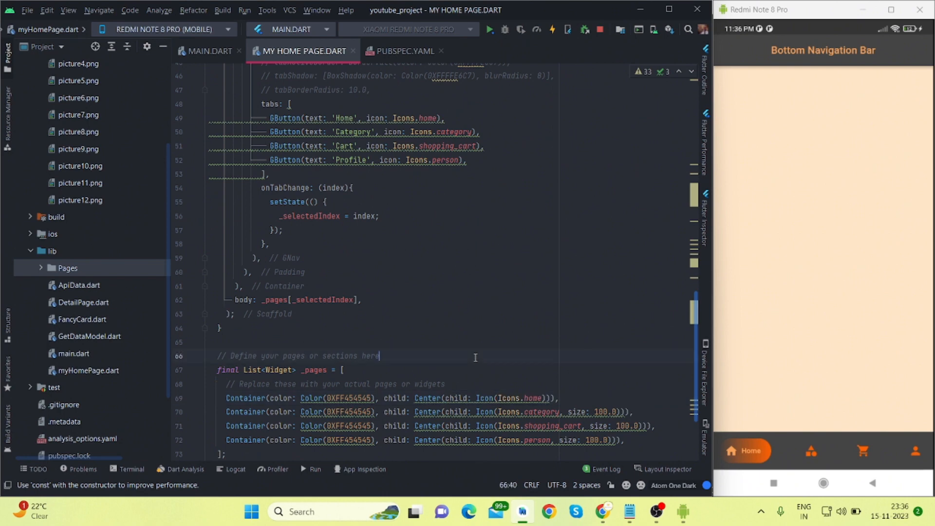
left_click(566, 29)
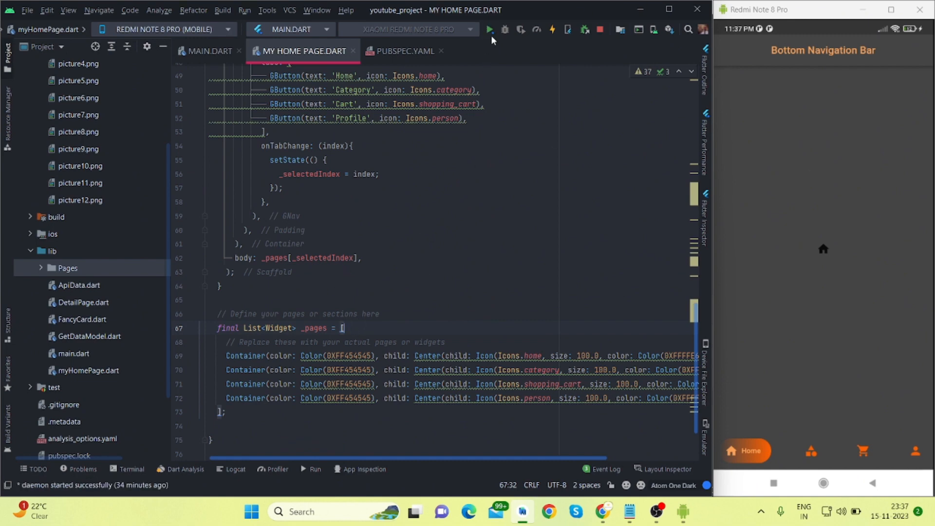
- Hot reload and rerun the app on the Redmi Note 8 Pro to show the house page
left_click(490, 29)
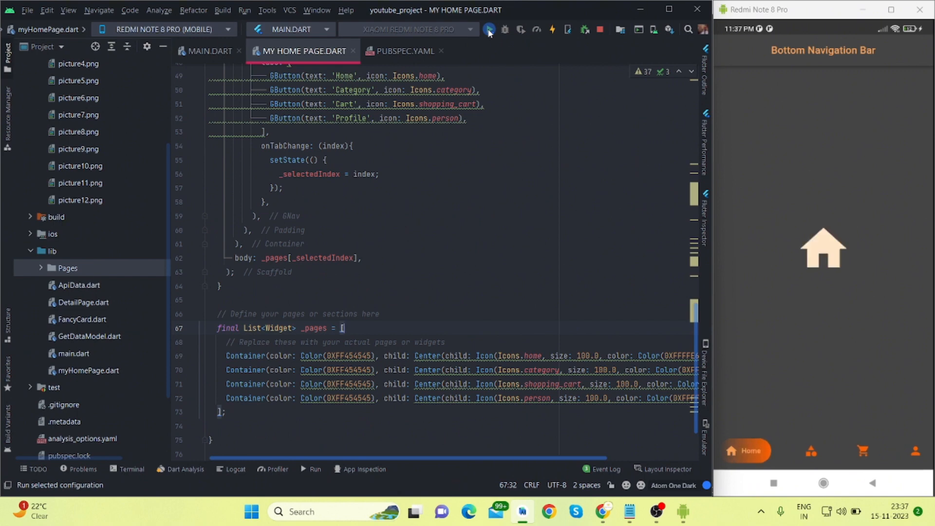
left_click(863, 451)
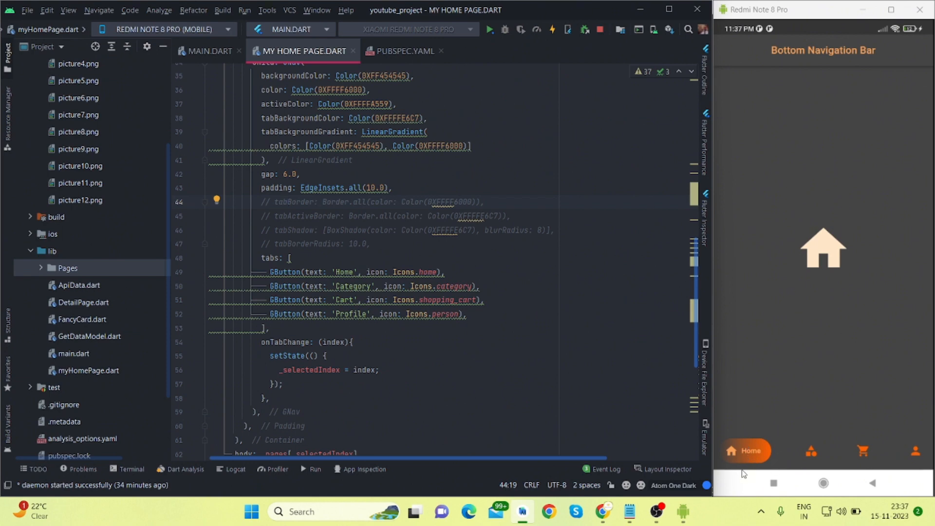
left_click(488, 201)
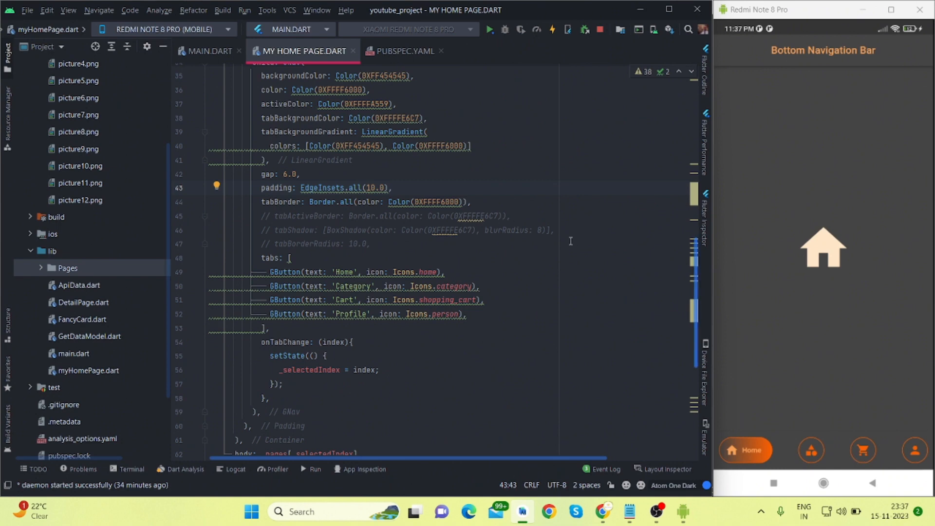
mouse_move(335, 222)
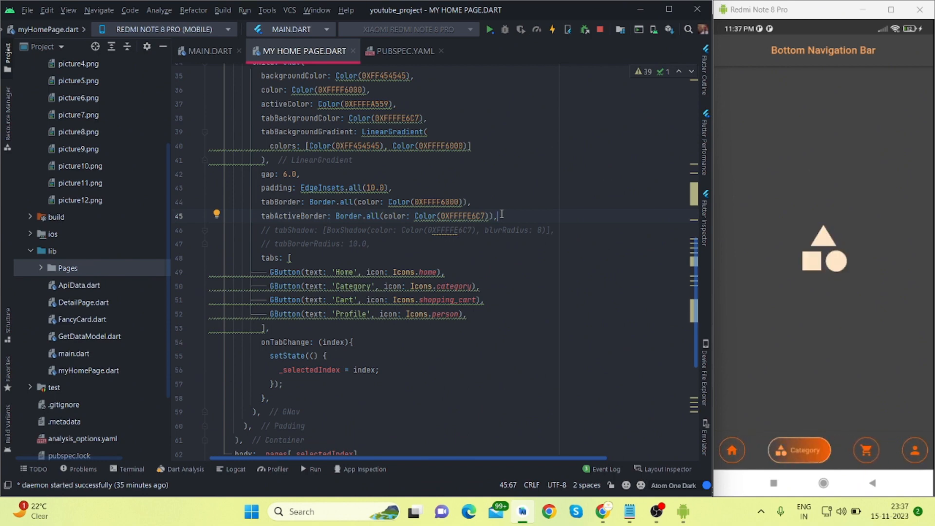
- Uncomment tabActiveBorder and tabShadow, then switch the phone app to the Profile page
left_click(733, 450)
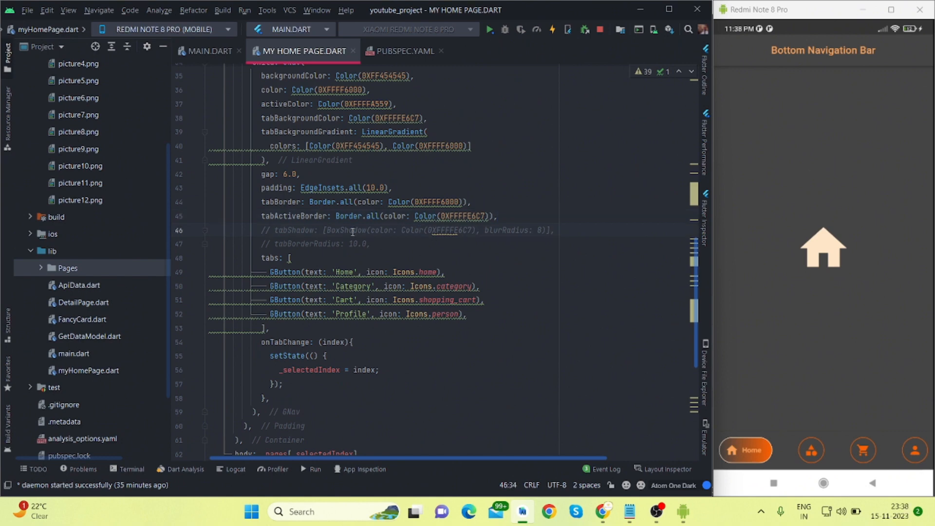
left_click(268, 230)
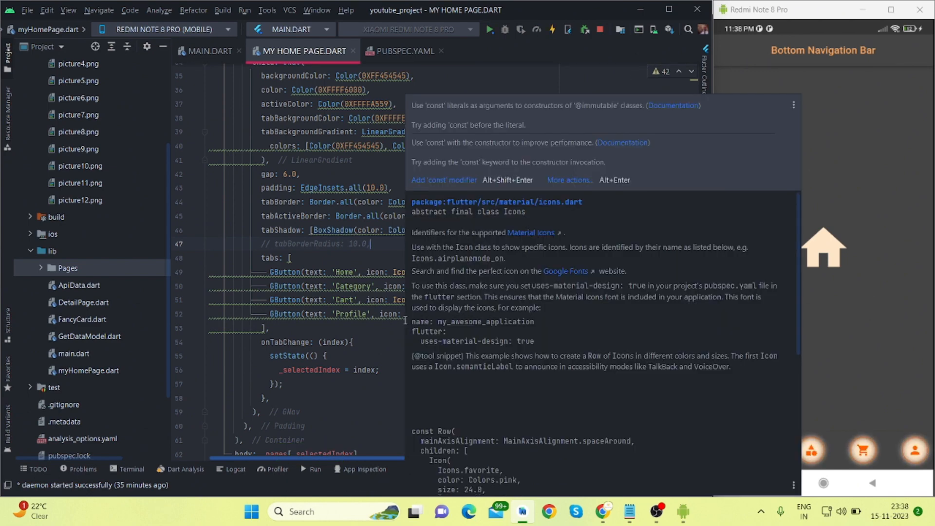
left_click(913, 451)
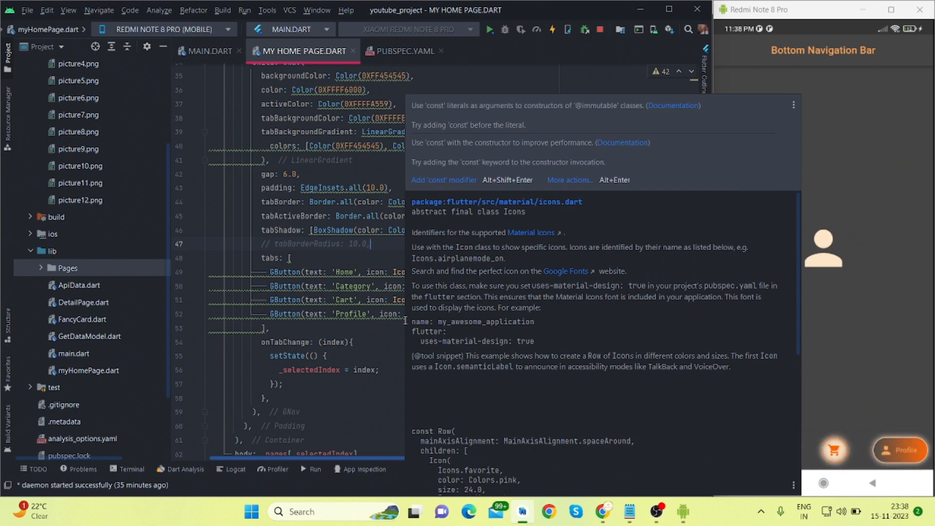